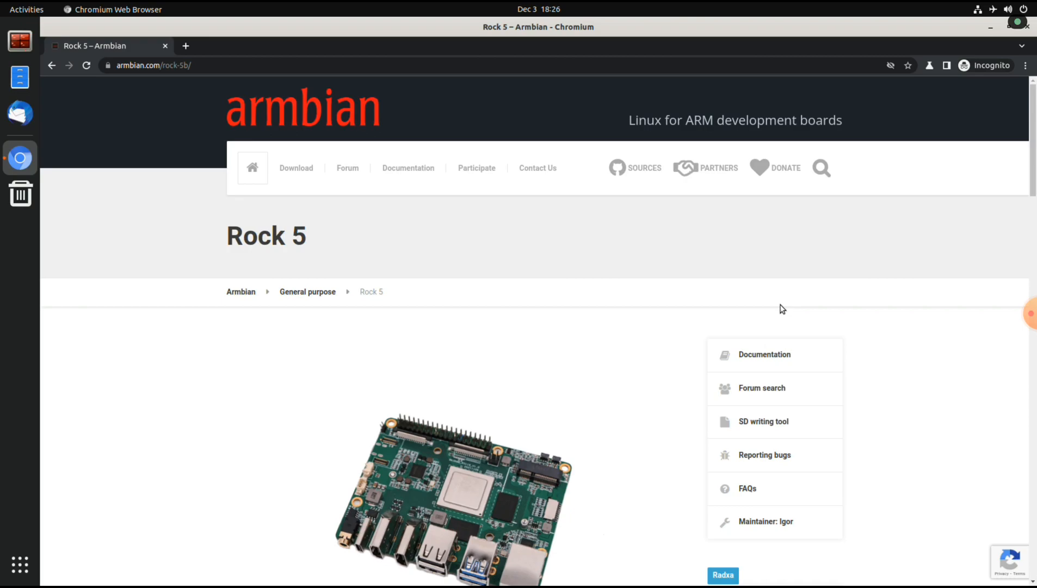
pyautogui.moveTo(439, 284)
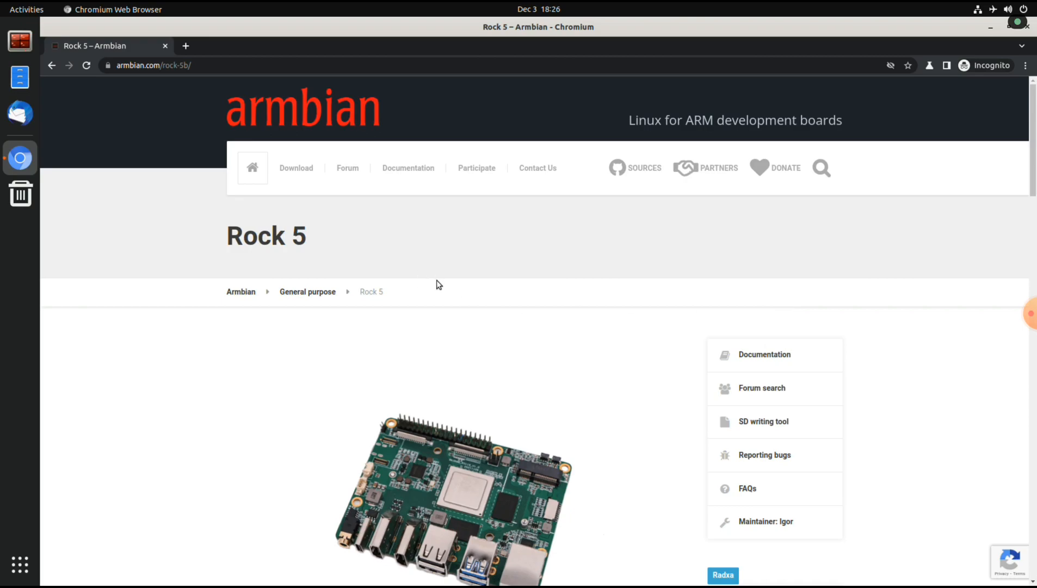
pyautogui.moveTo(189, 393)
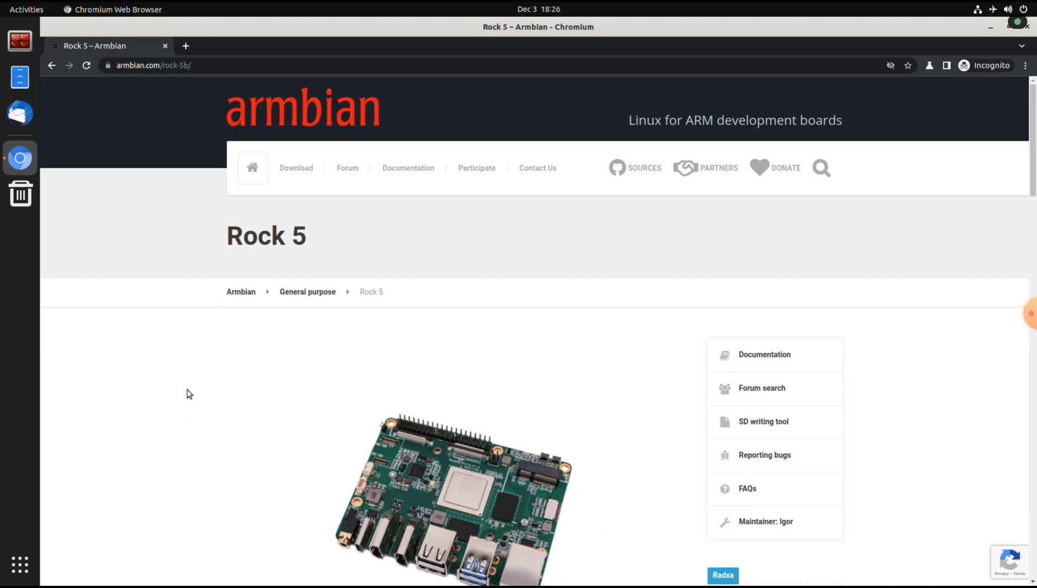
# - Scroll the Rock 5 page past the 3D acceleration commands and variants to the weekly releases table
pyautogui.scroll(-3)
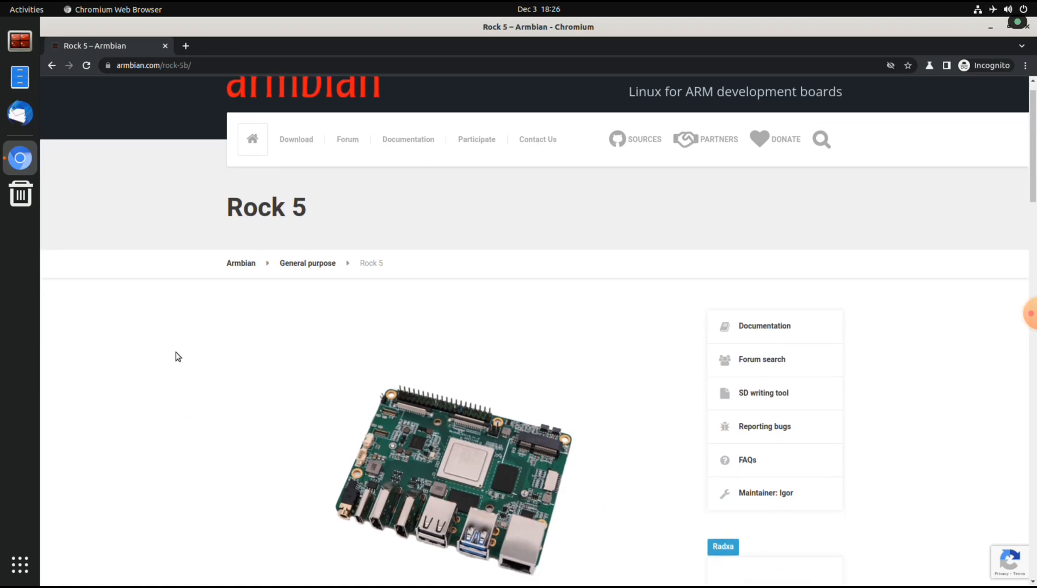
pyautogui.scroll(-3)
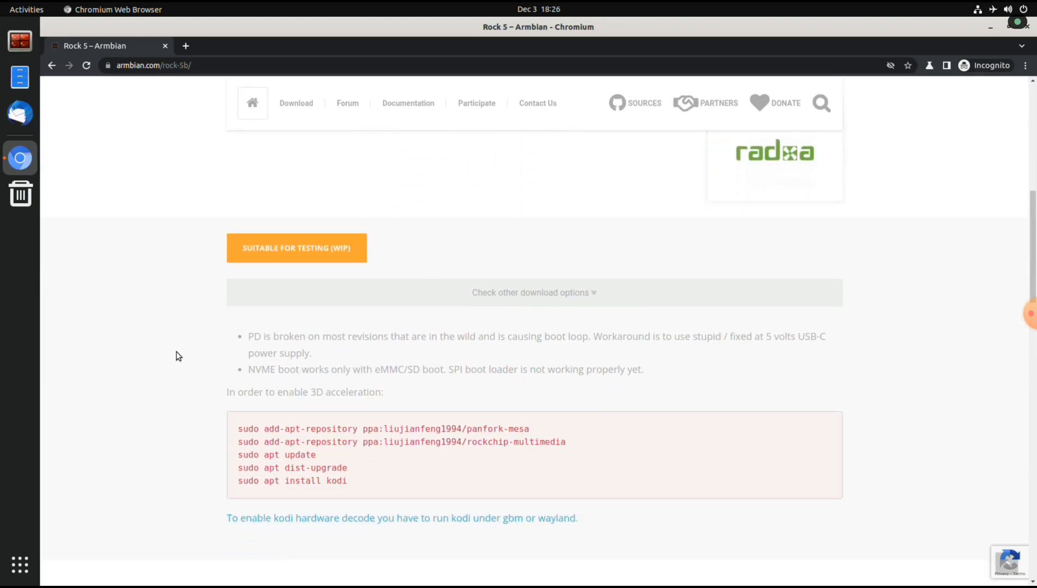
pyautogui.scroll(-3)
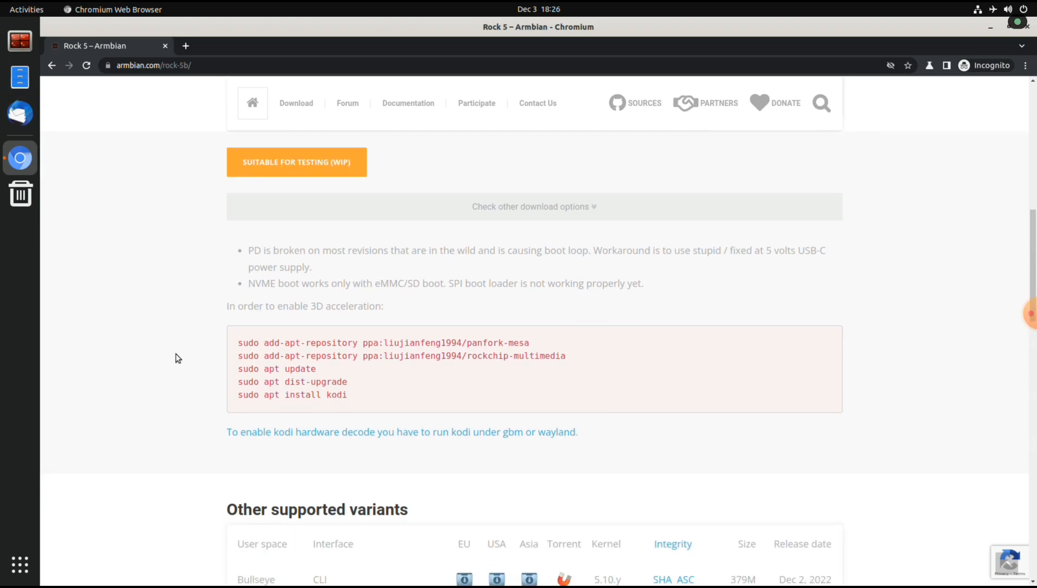
pyautogui.moveTo(311, 305)
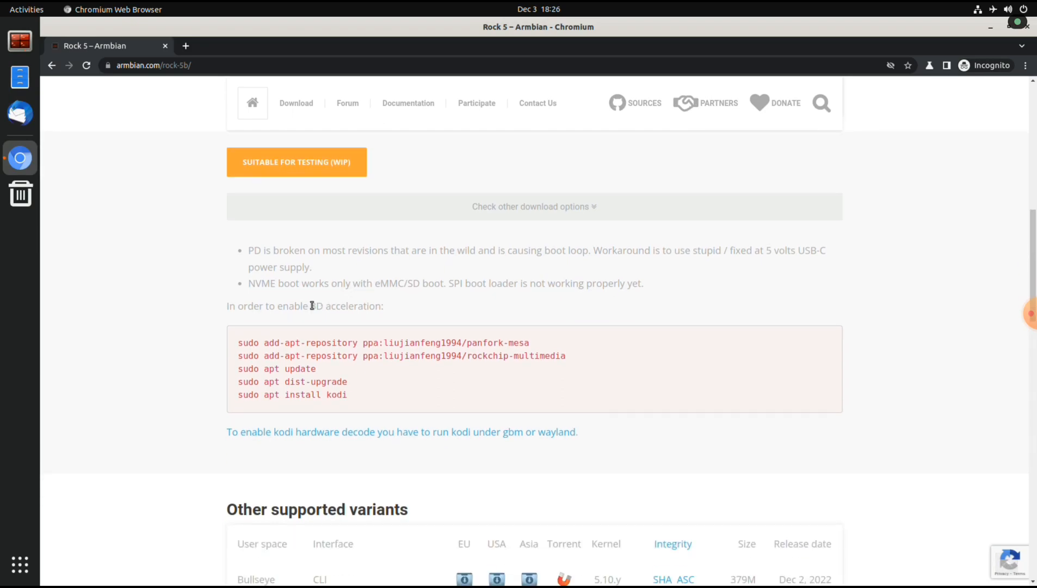
pyautogui.moveTo(152, 463)
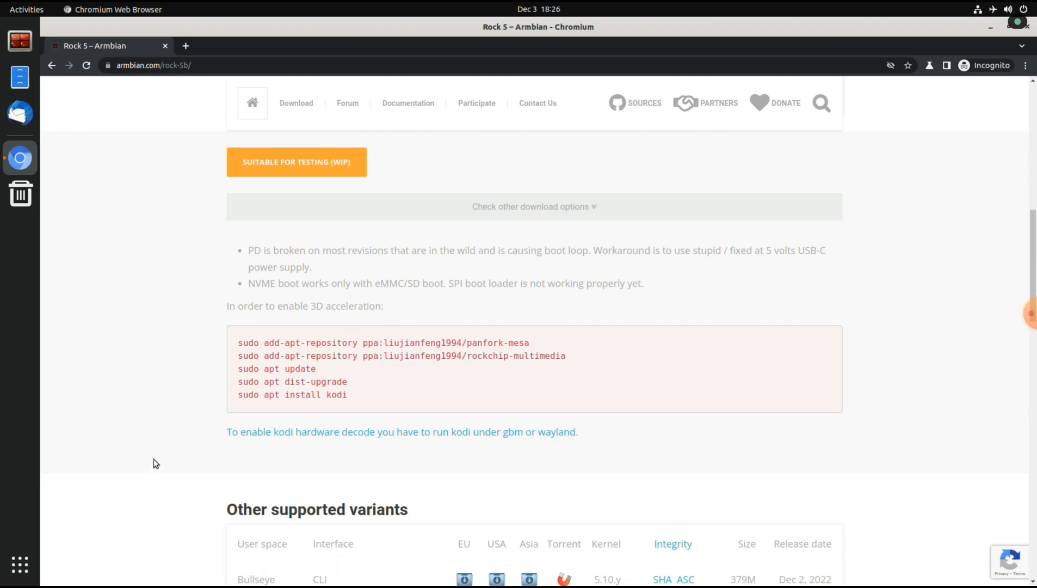
pyautogui.scroll(-3)
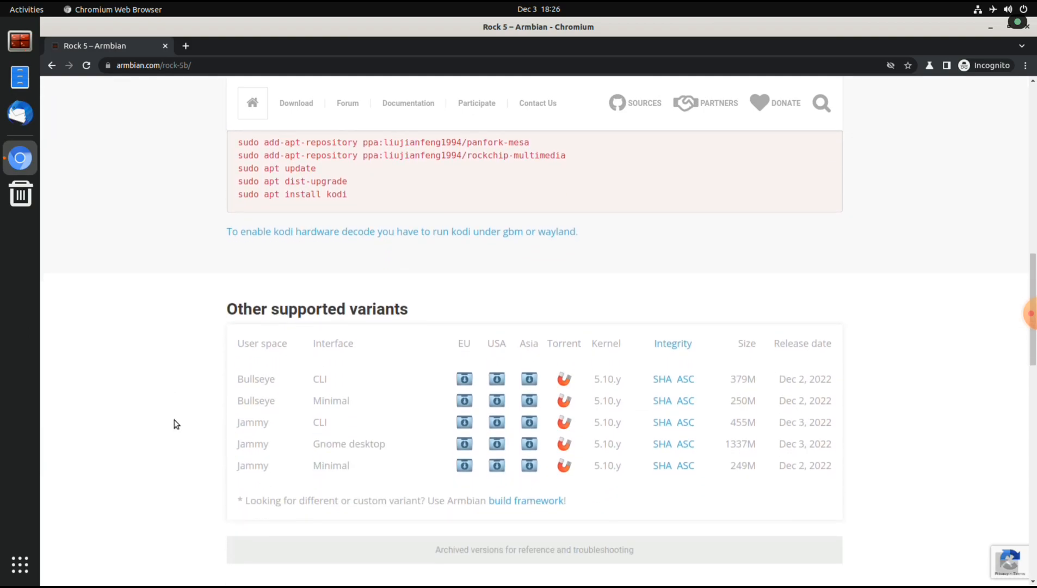
pyautogui.moveTo(277, 448)
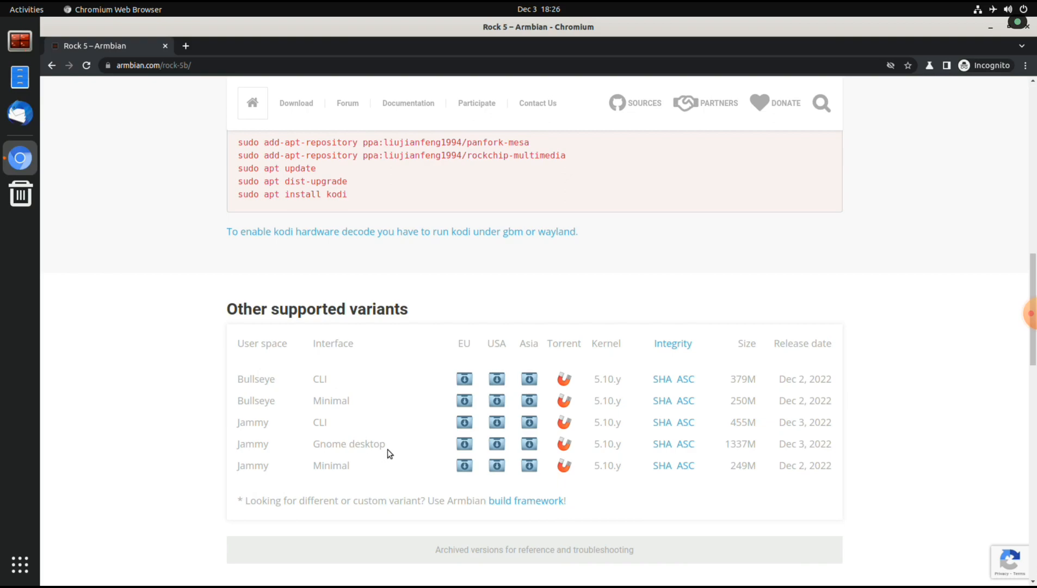
pyautogui.moveTo(164, 373)
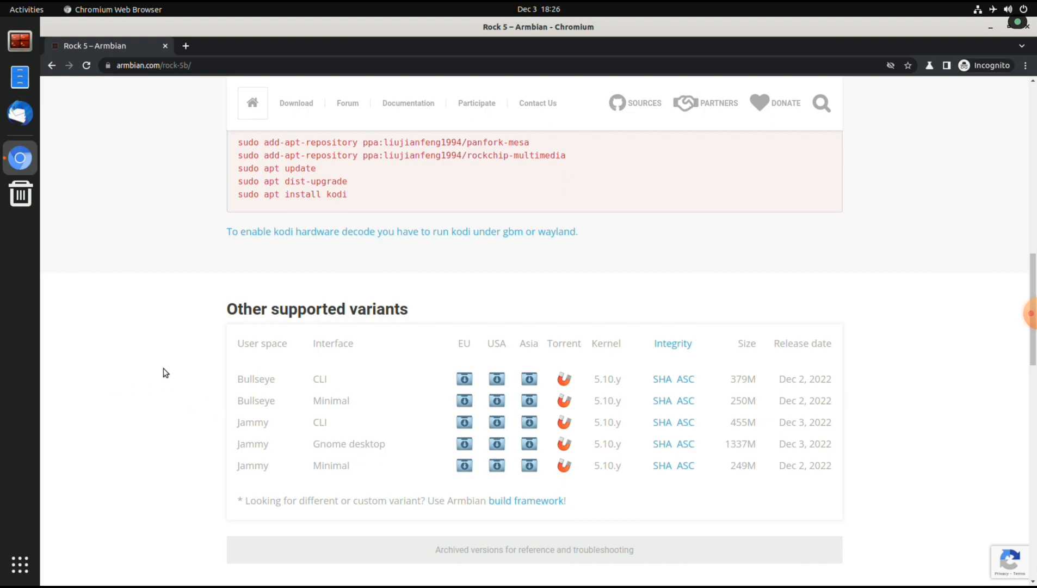
pyautogui.scroll(-3)
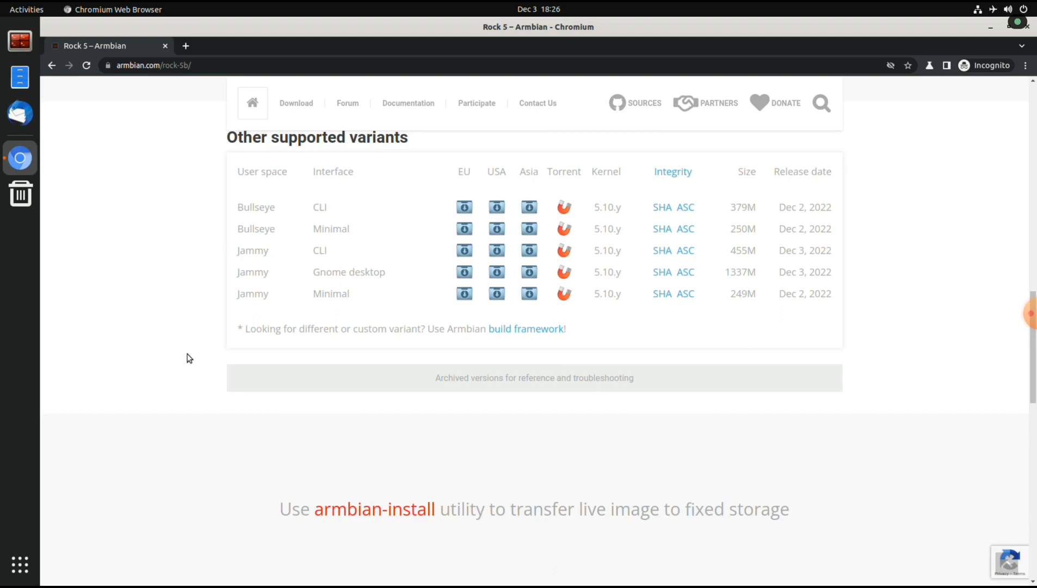
pyautogui.scroll(-3)
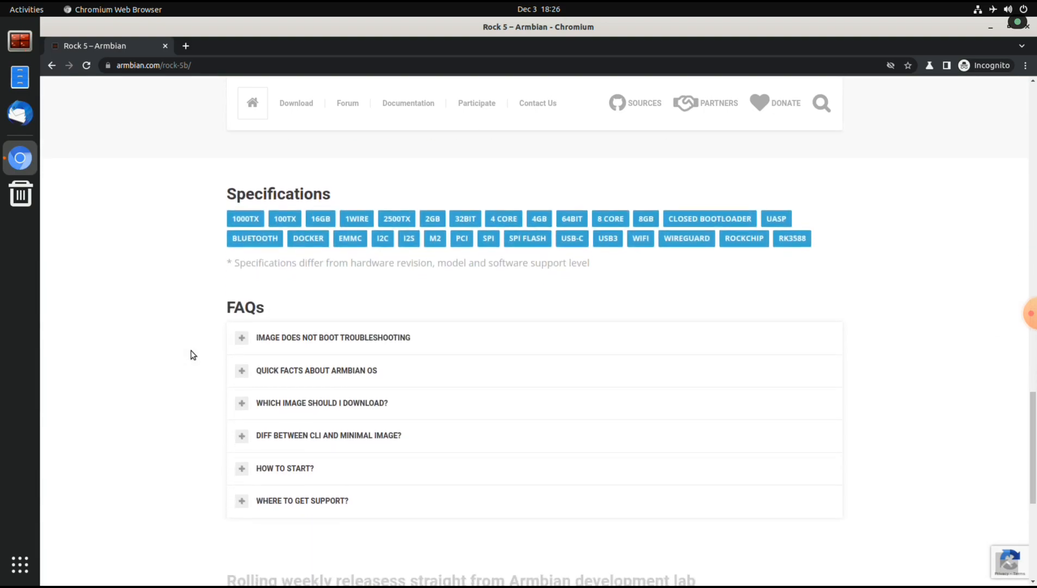
pyautogui.scroll(-3)
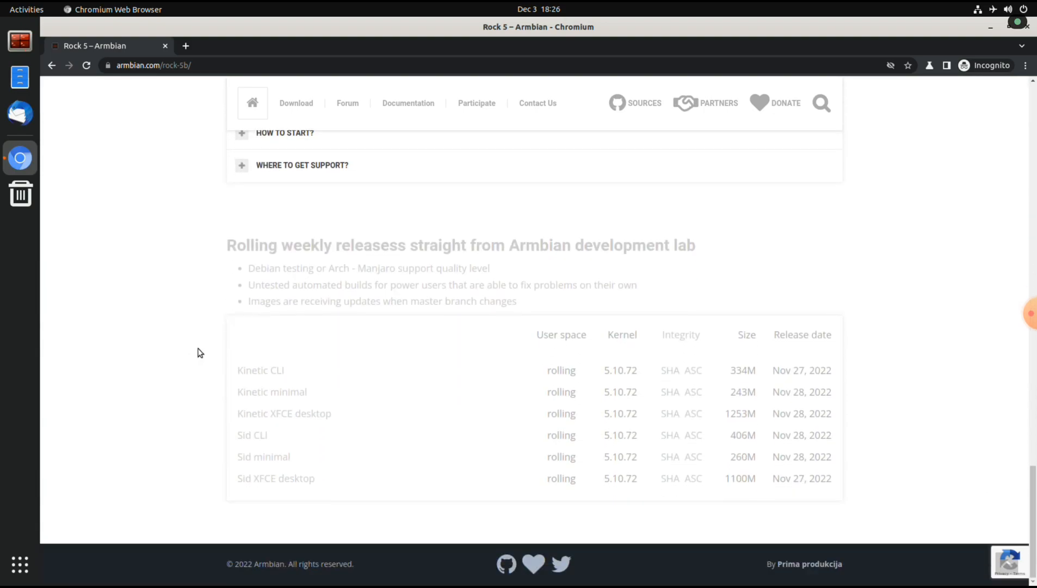
pyautogui.moveTo(273, 478)
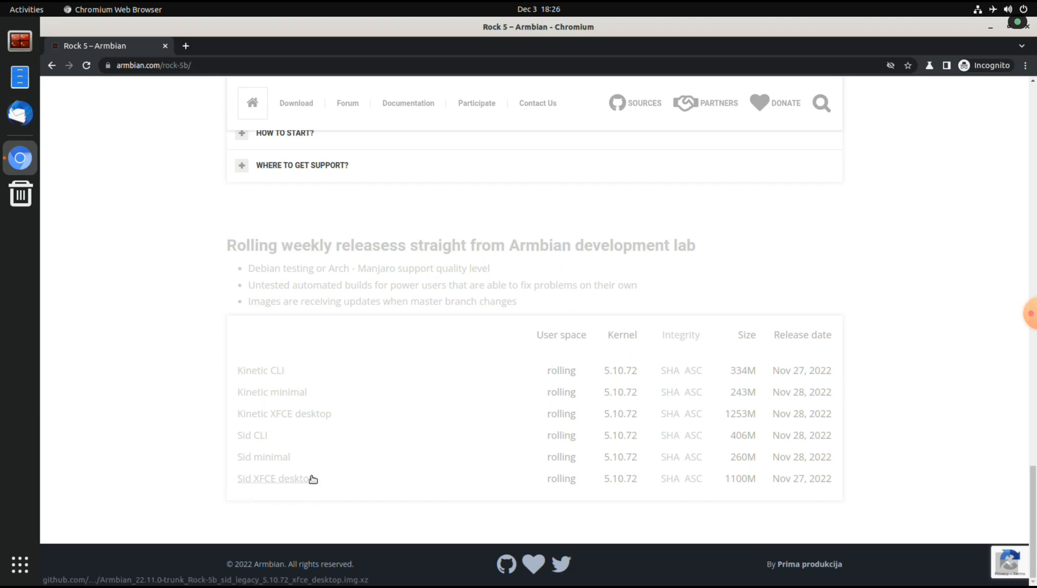
pyautogui.moveTo(244, 409)
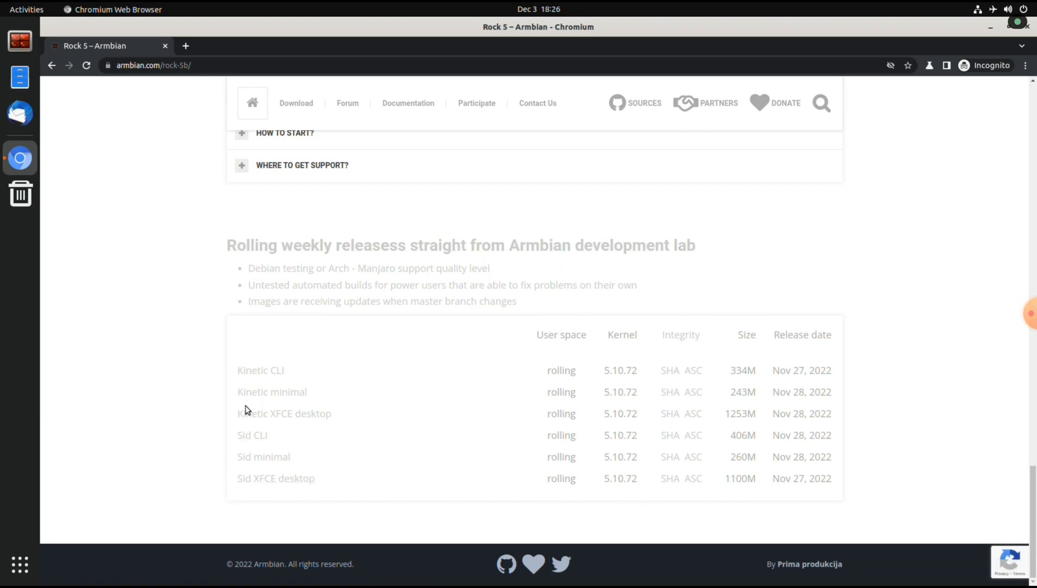
pyautogui.moveTo(308, 416)
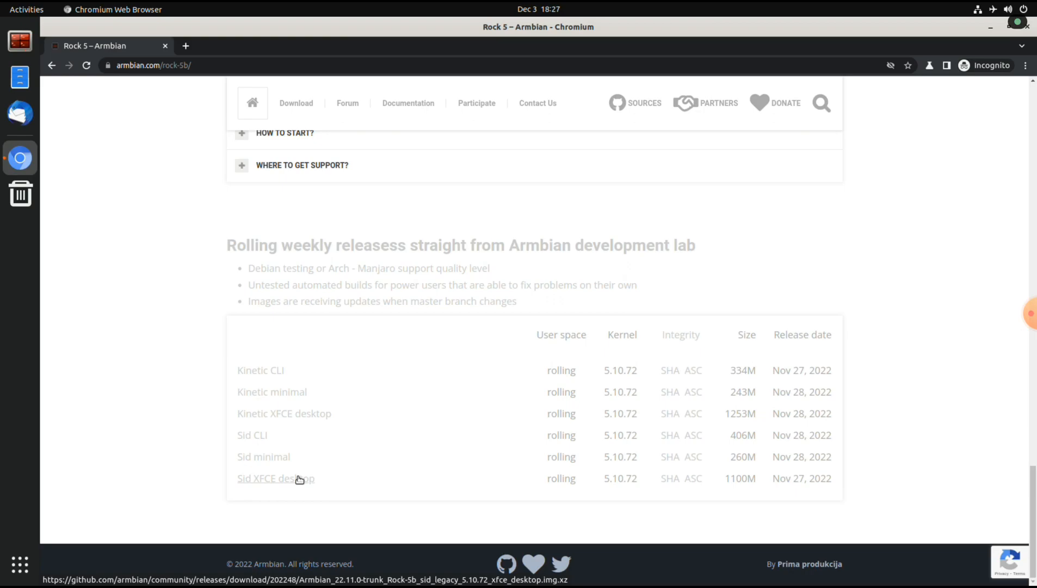
pyautogui.moveTo(342, 480)
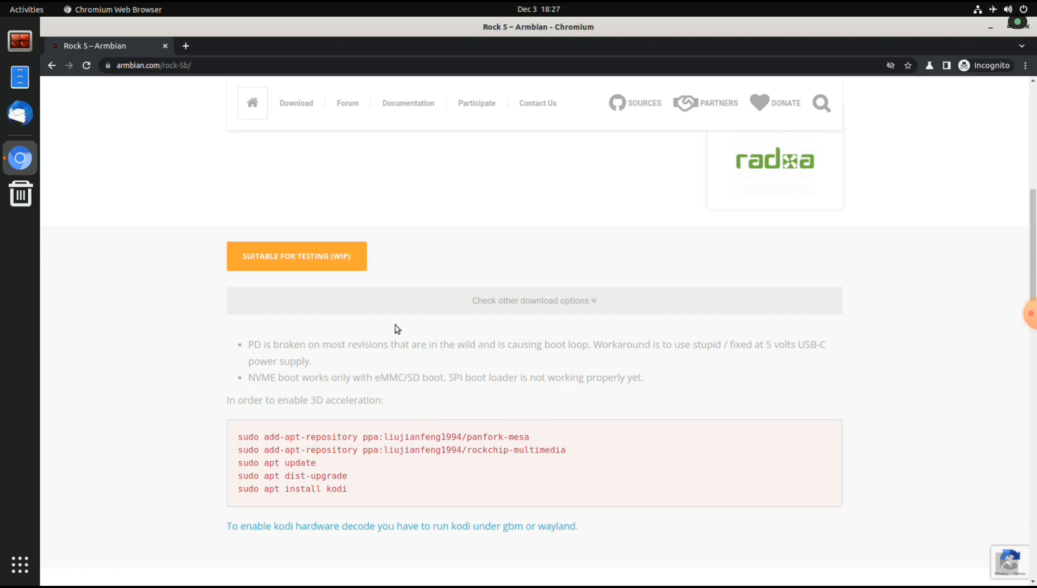
pyautogui.moveTo(339, 462)
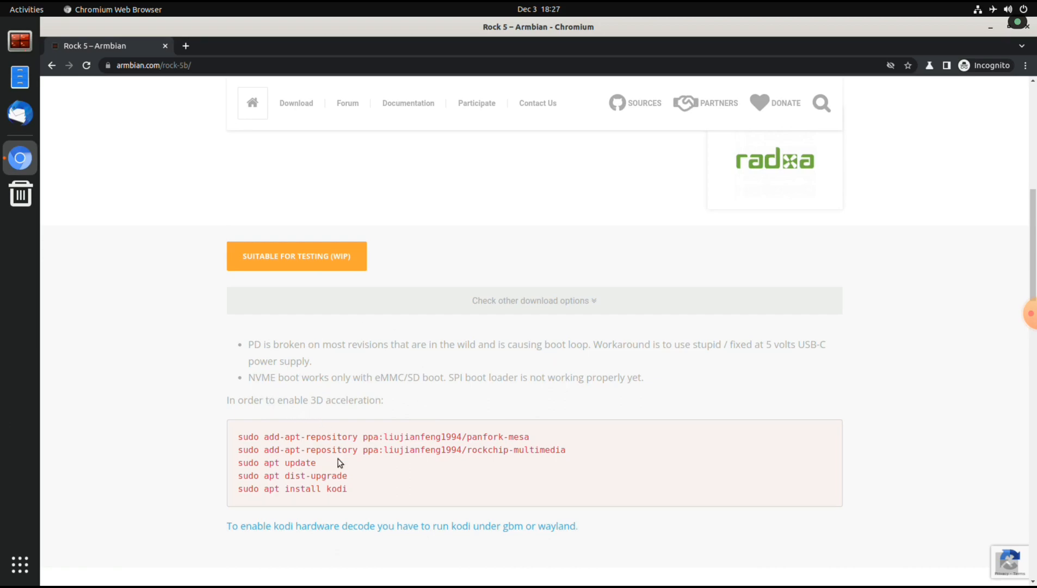
pyautogui.moveTo(253, 437)
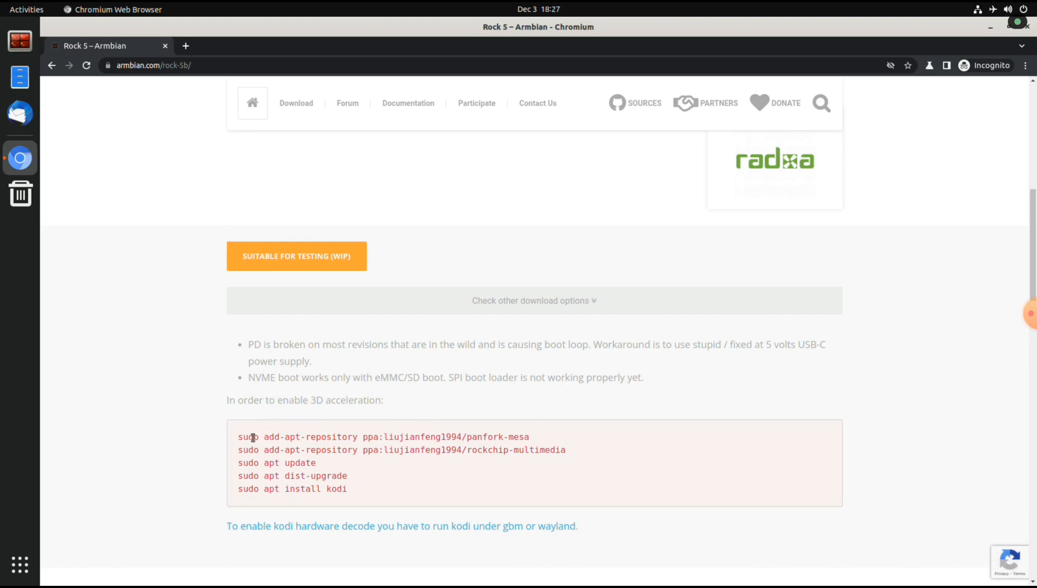
pyautogui.moveTo(553, 444)
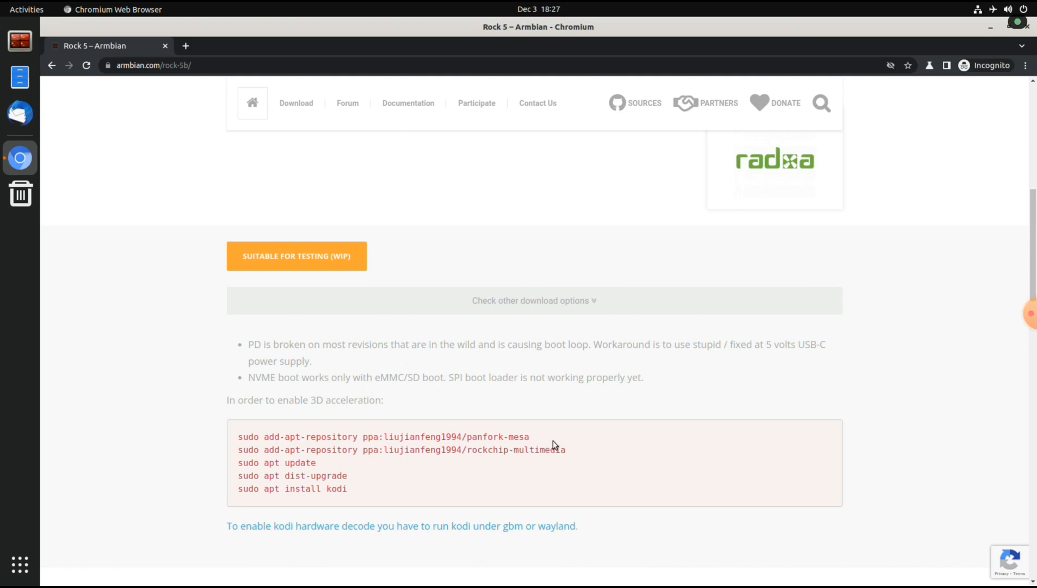
pyautogui.moveTo(556, 445)
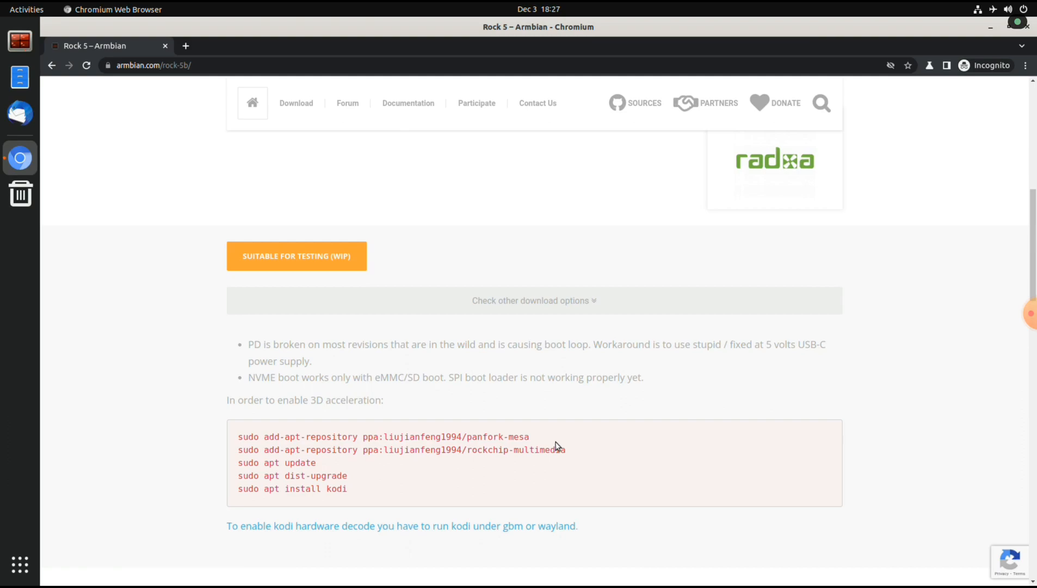
pyautogui.moveTo(195, 375)
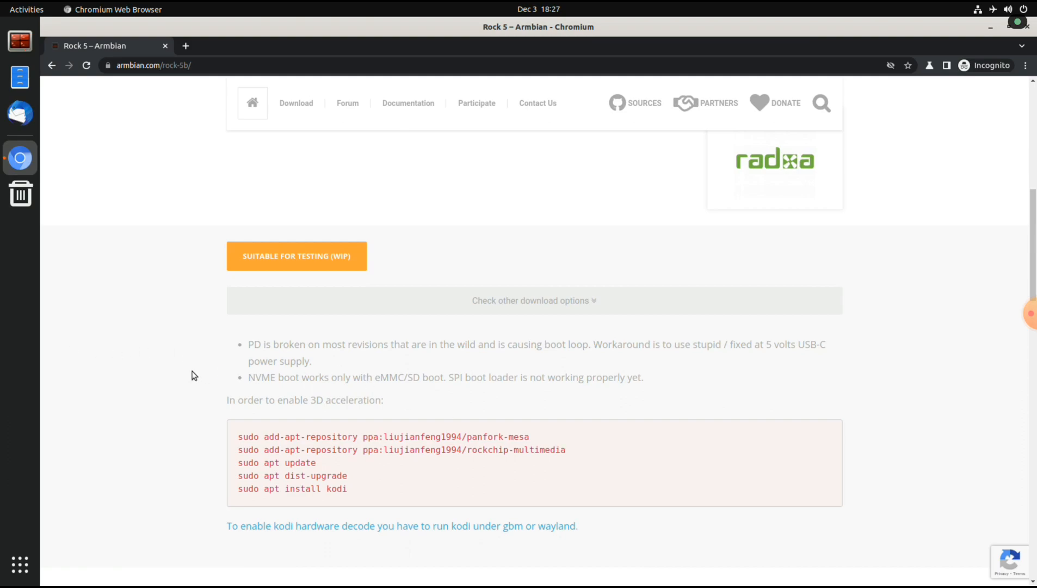
# - Scroll the Rock 5 page to the 3D acceleration code block
pyautogui.scroll(-3)
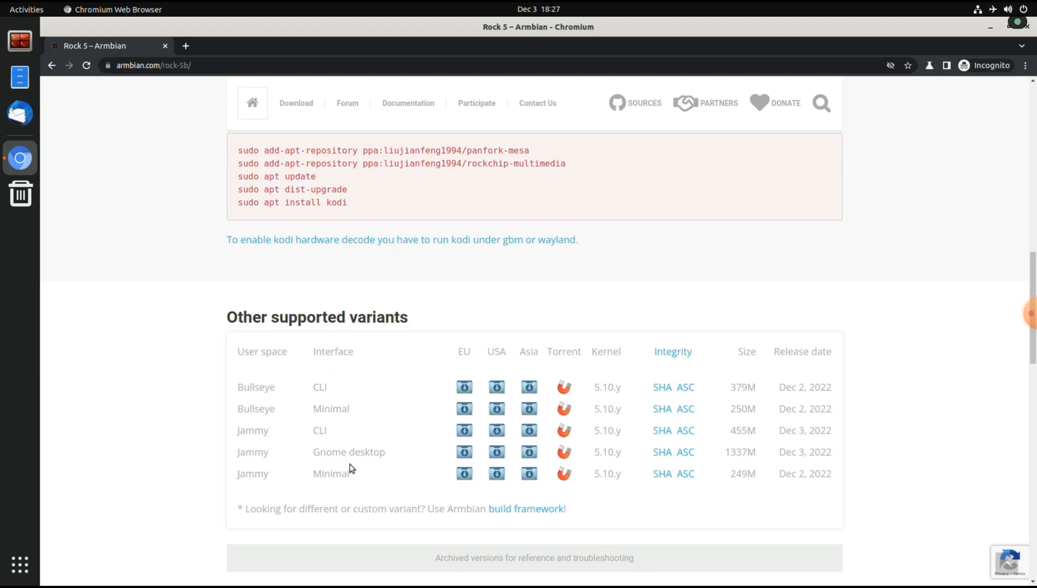
pyautogui.moveTo(203, 304)
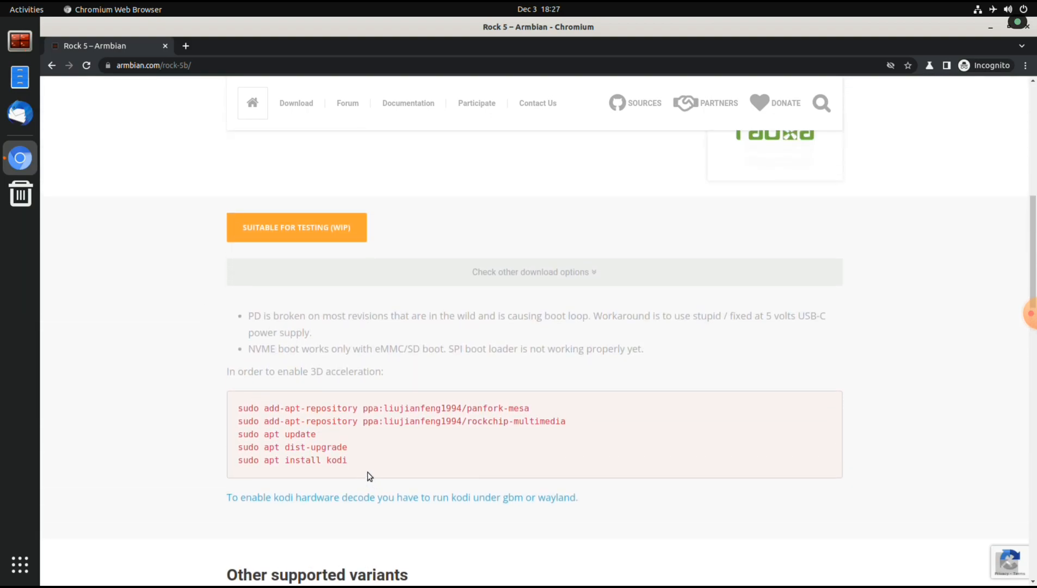
# - Select all five sudo commands in the 3D-acceleration code block
pyautogui.moveTo(238, 408); pyautogui.dragTo(347, 461)
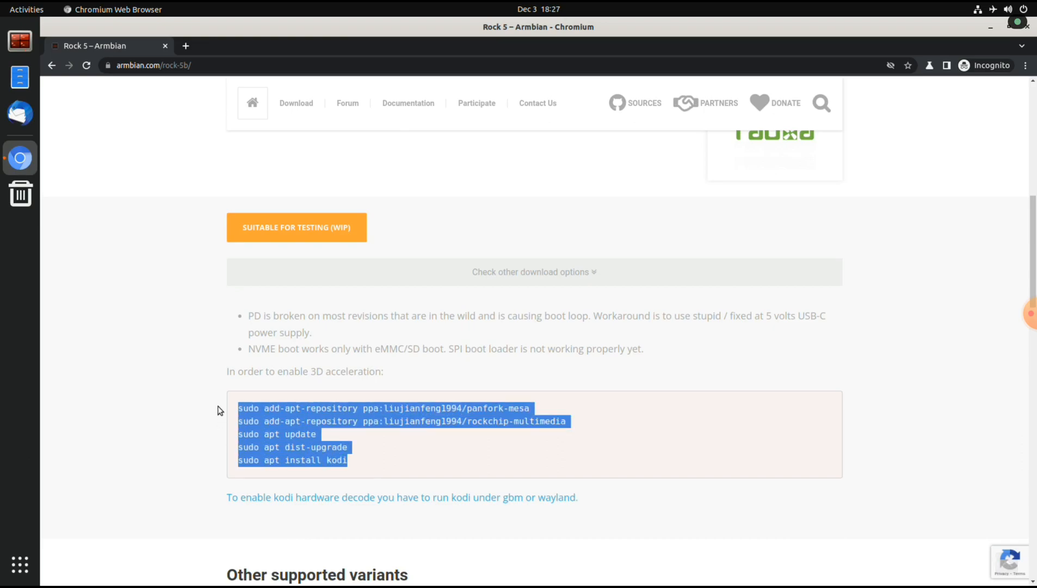
pyautogui.moveTo(298, 409)
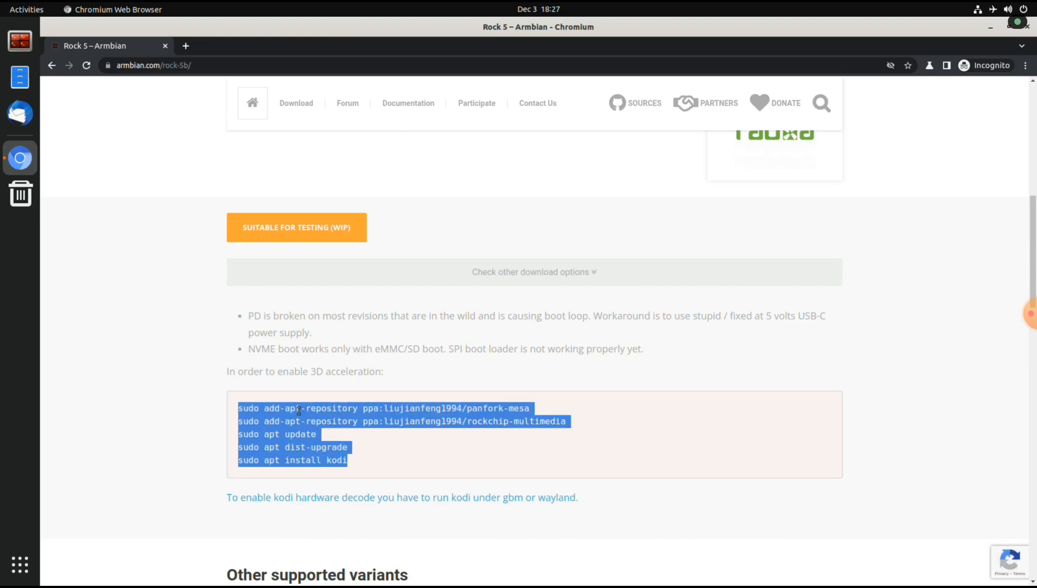
pyautogui.moveTo(214, 227)
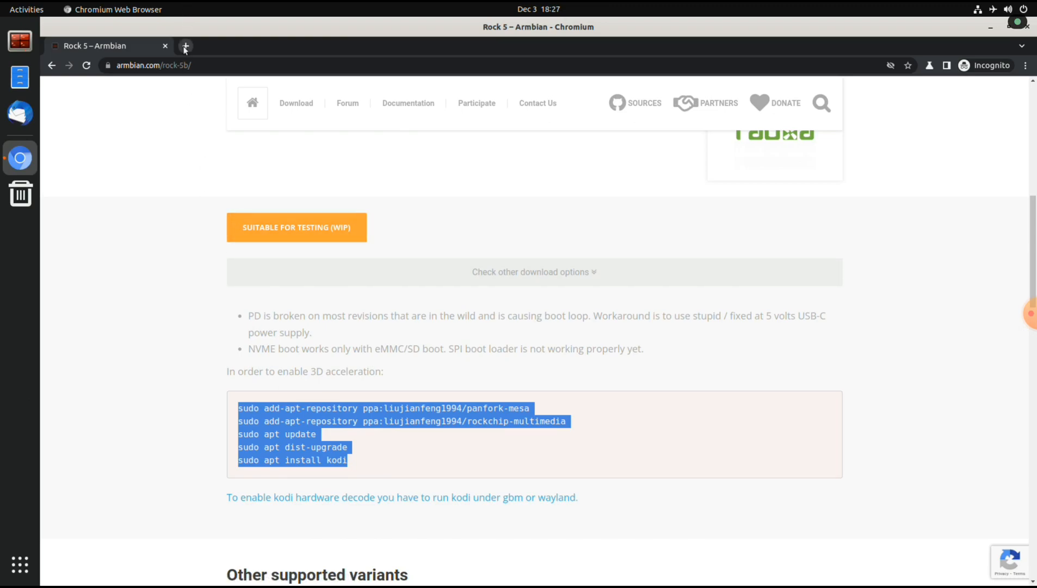
# - Search Google for 'webgl aquarium' in a new browser tab
pyautogui.click(185, 45)
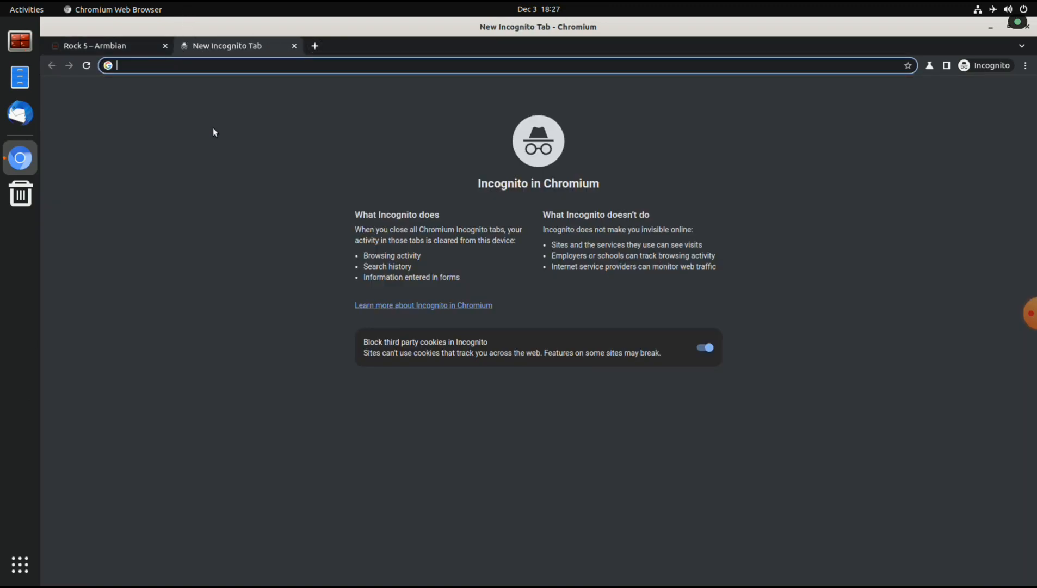
pyautogui.write('webgl aquarium')
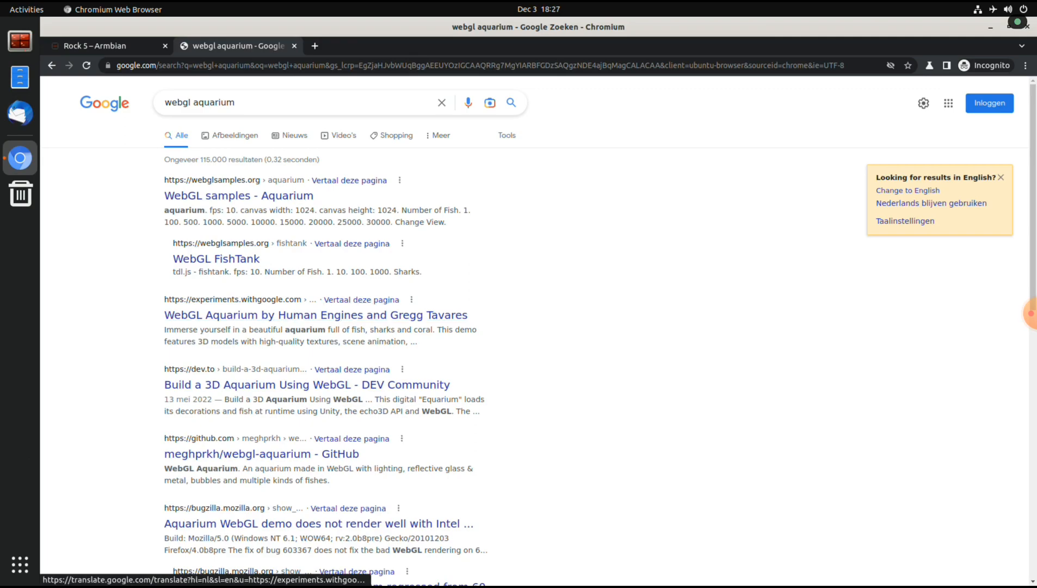
pyautogui.moveTo(226, 185)
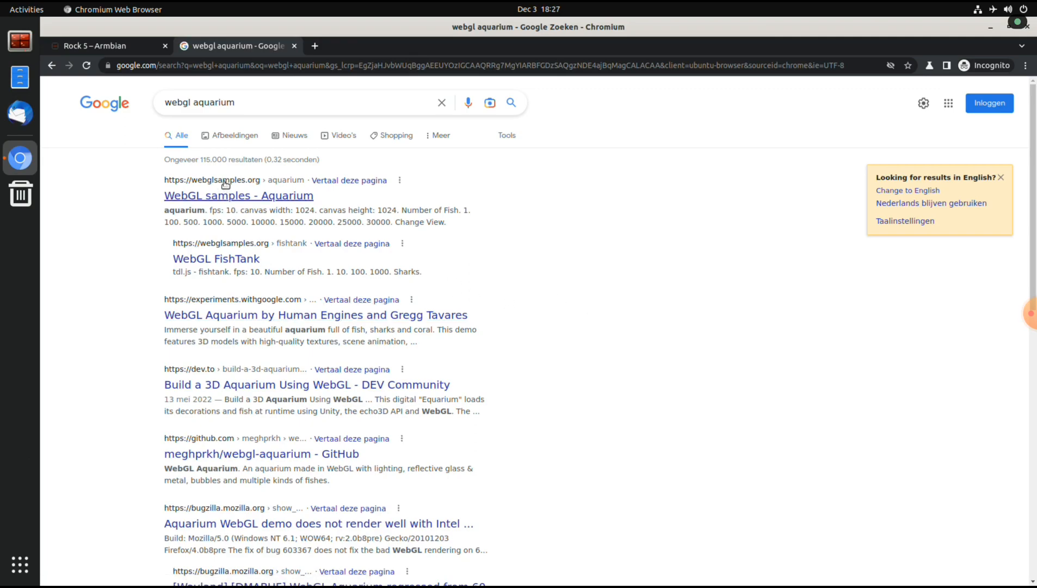
pyautogui.moveTo(246, 198)
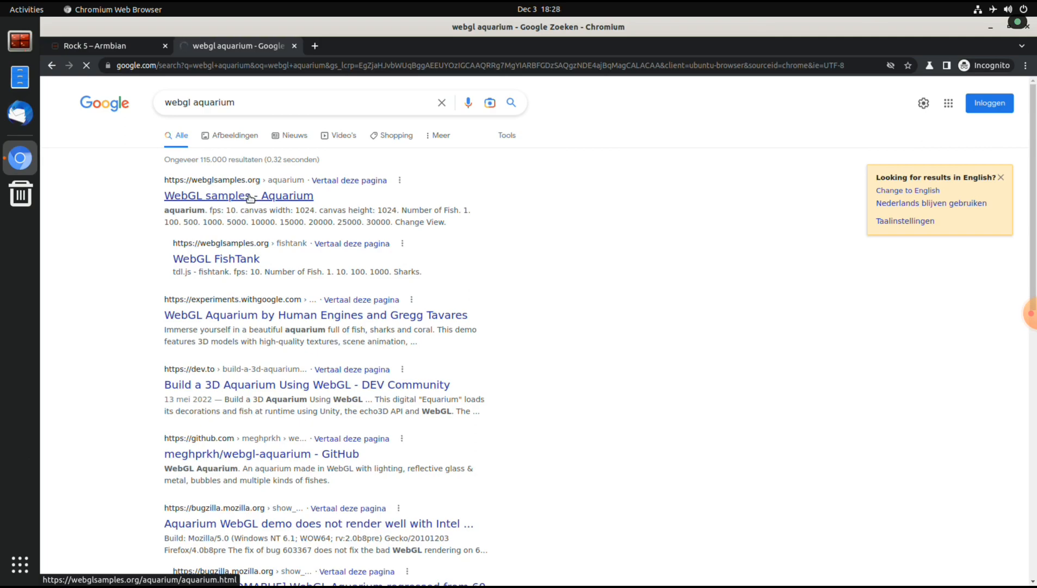
# - Load the WebGL Aquarium demo and raise the fish count to 1000, then 5000
pyautogui.click(238, 195)
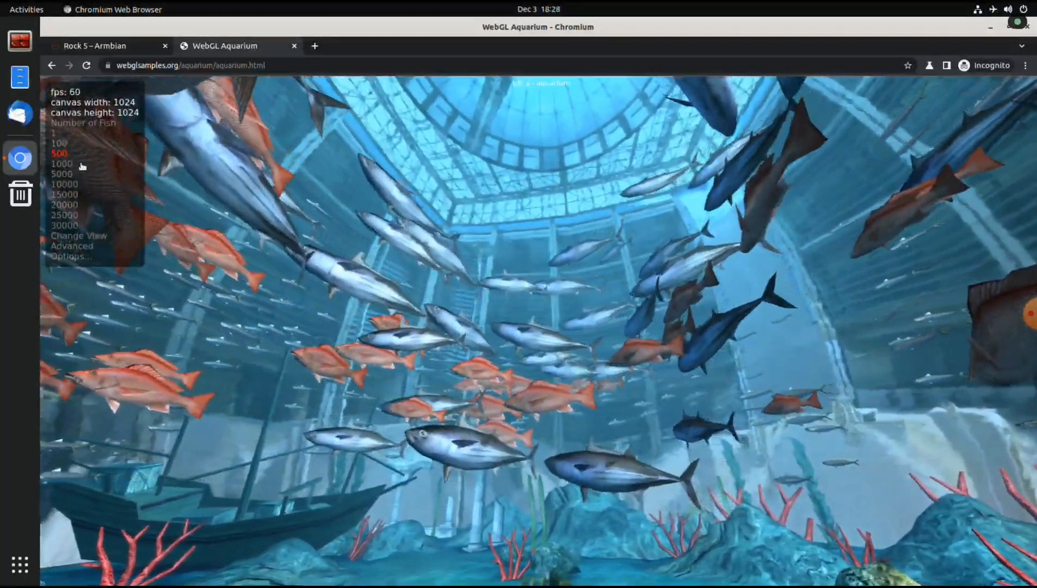
pyautogui.click(60, 163)
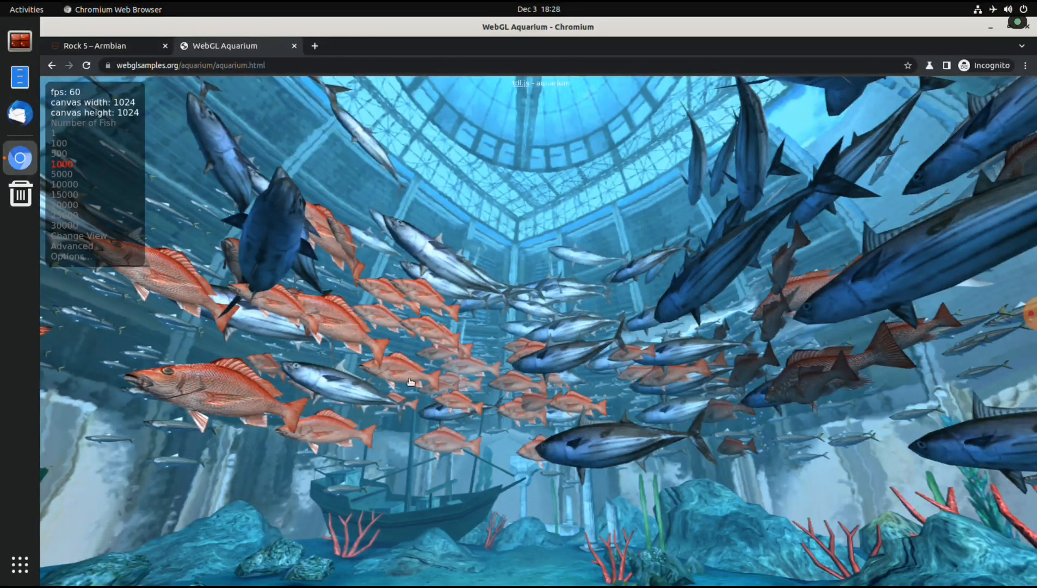
pyautogui.click(62, 173)
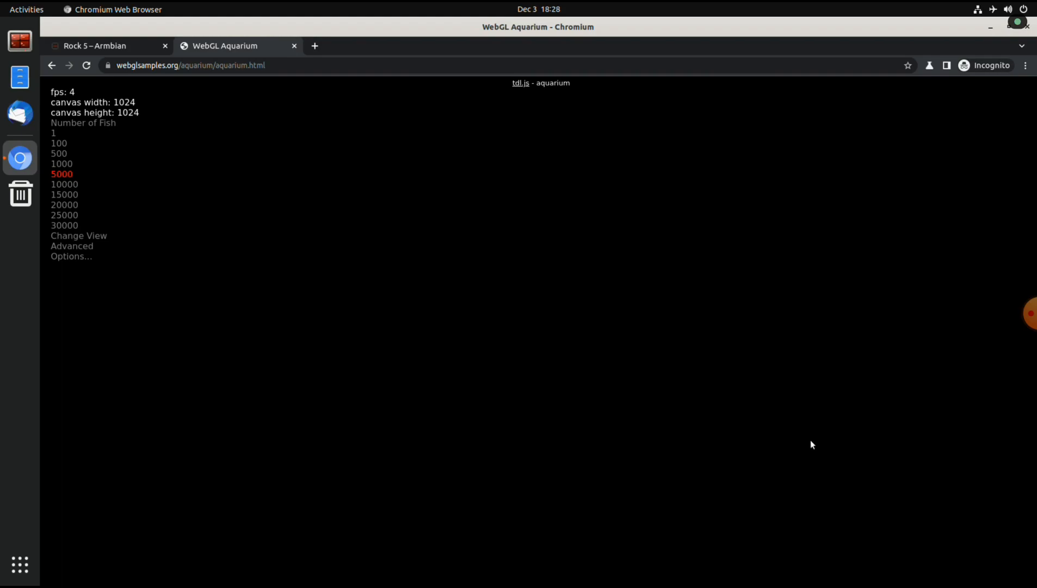
# - Lower the fish count to 500, then close the aquarium browser window
pyautogui.click(58, 152)
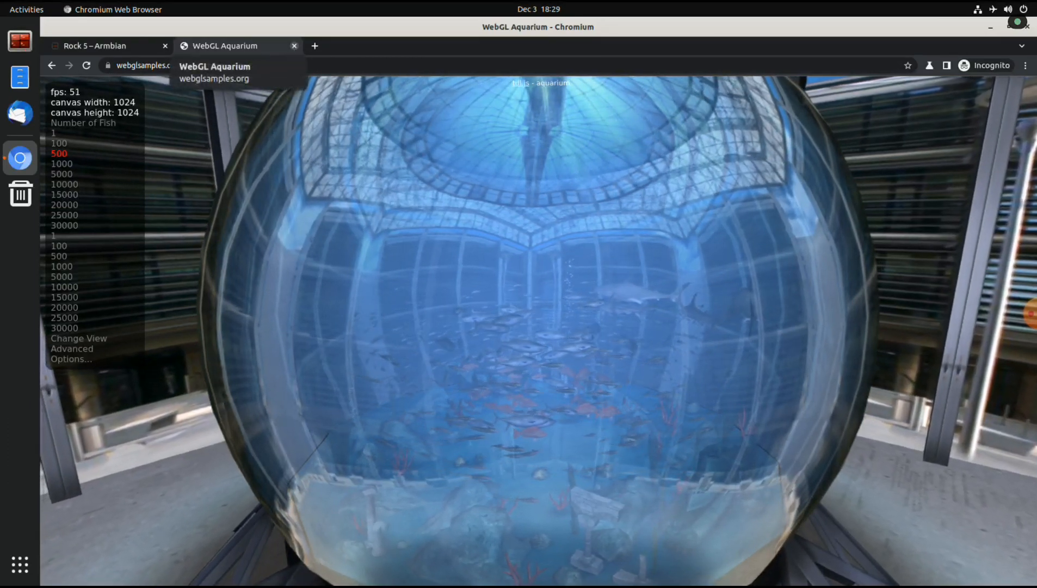
pyautogui.click(294, 45)
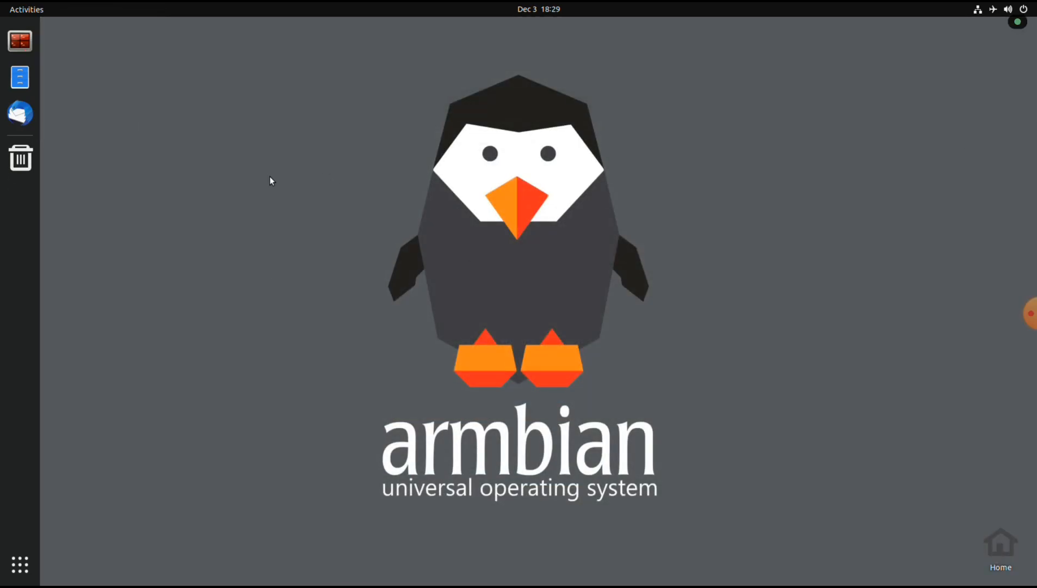
pyautogui.moveTo(20, 564)
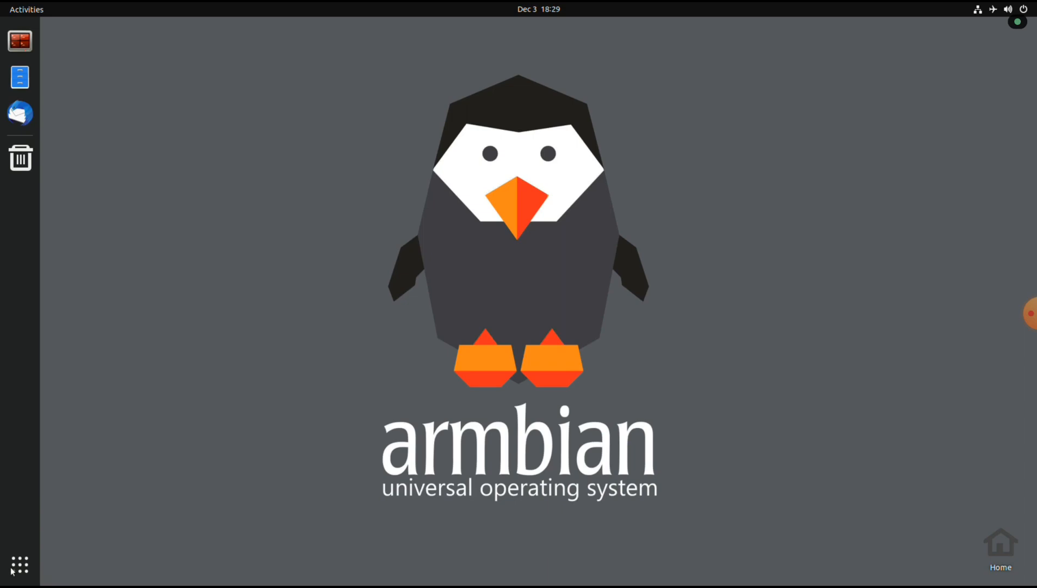
# - Show the GNOME grid of all installed applications
pyautogui.click(20, 565)
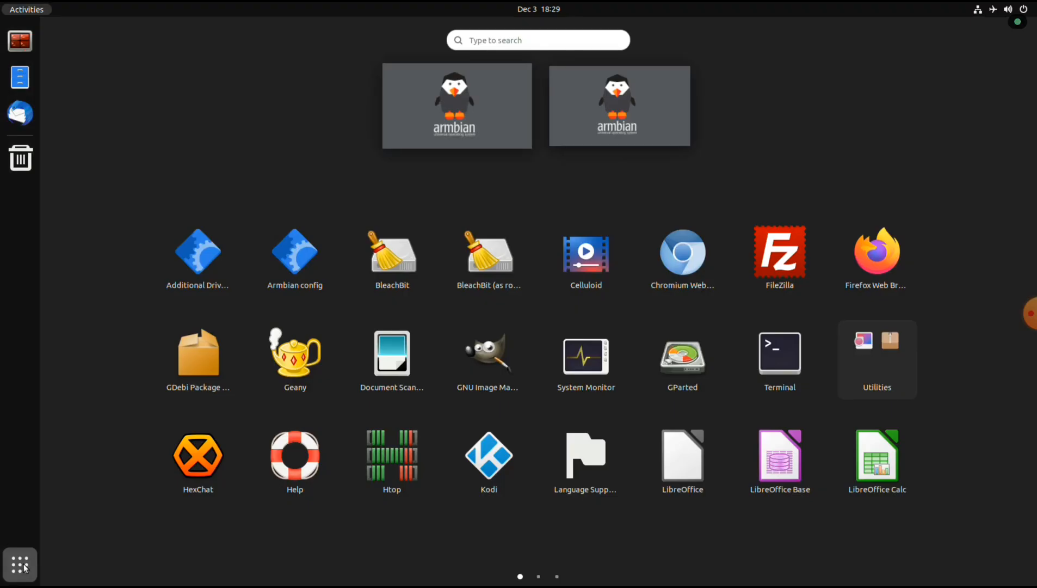
pyautogui.moveTo(140, 556)
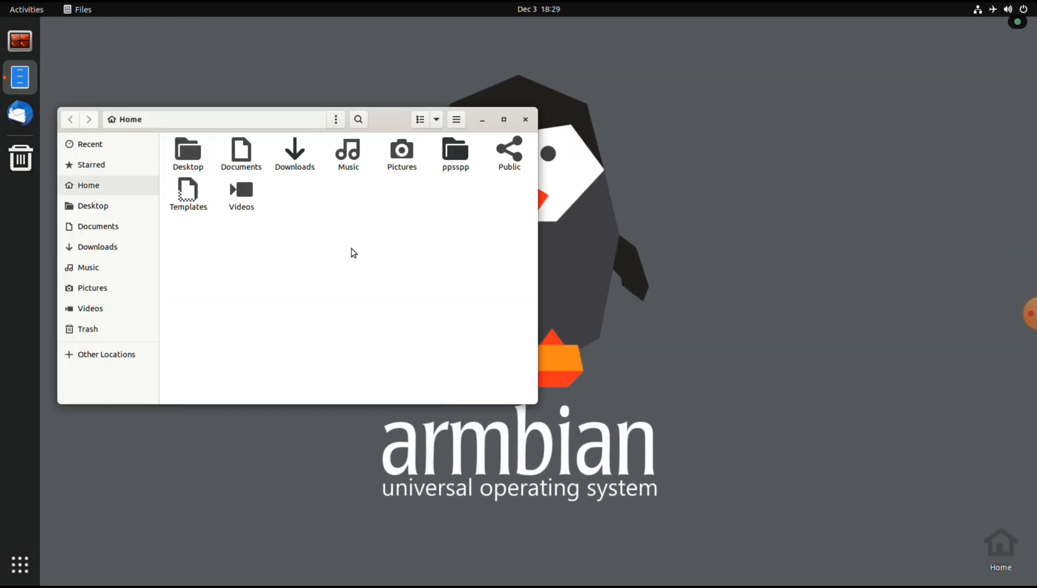
# - Run the compiled PPSSPPQt program from the ppsspp/build folder in Files
pyautogui.click(455, 150)
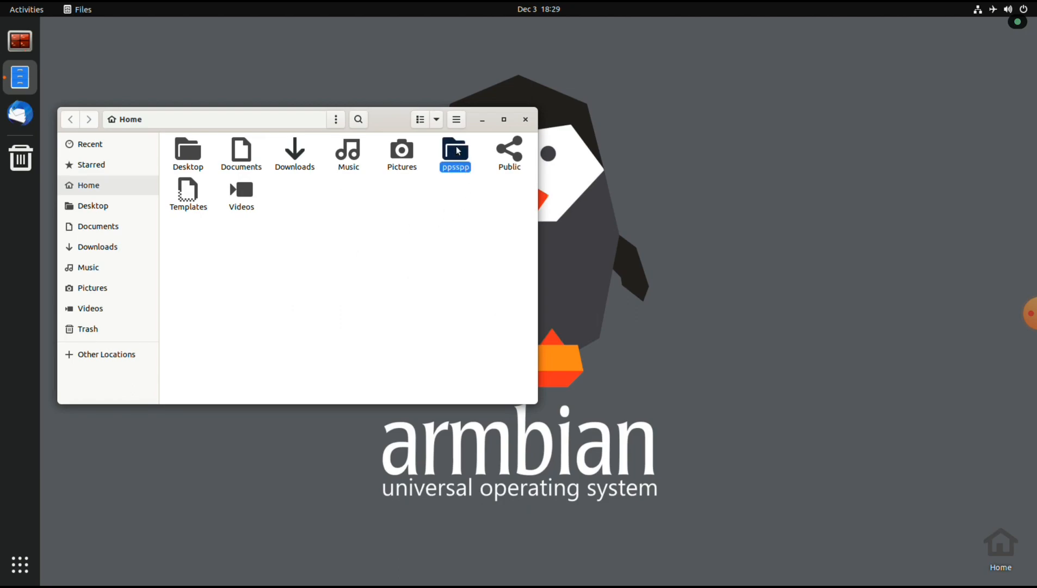
pyautogui.doubleClick(455, 149)
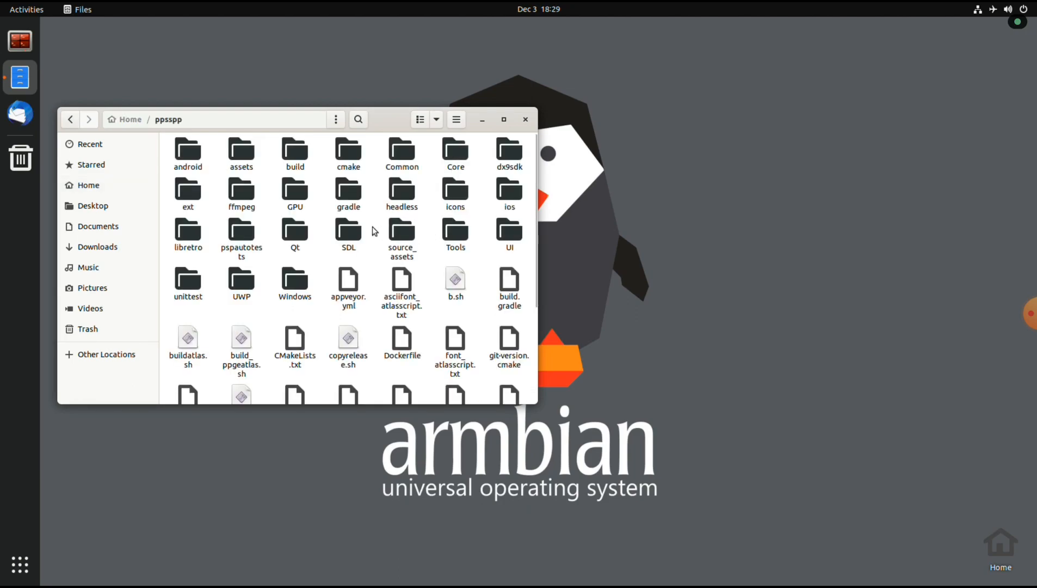
pyautogui.moveTo(315, 182)
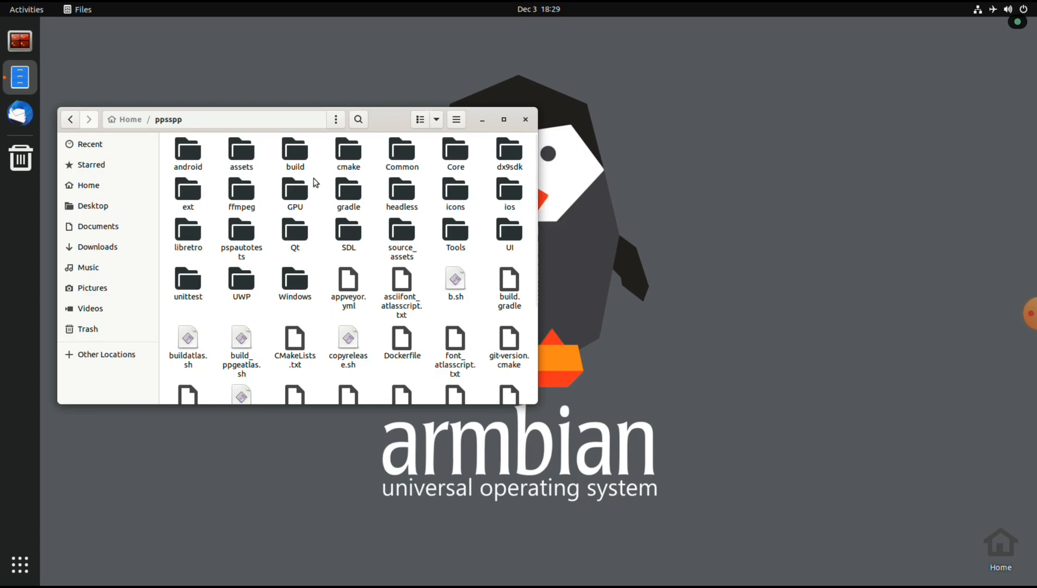
pyautogui.doubleClick(294, 149)
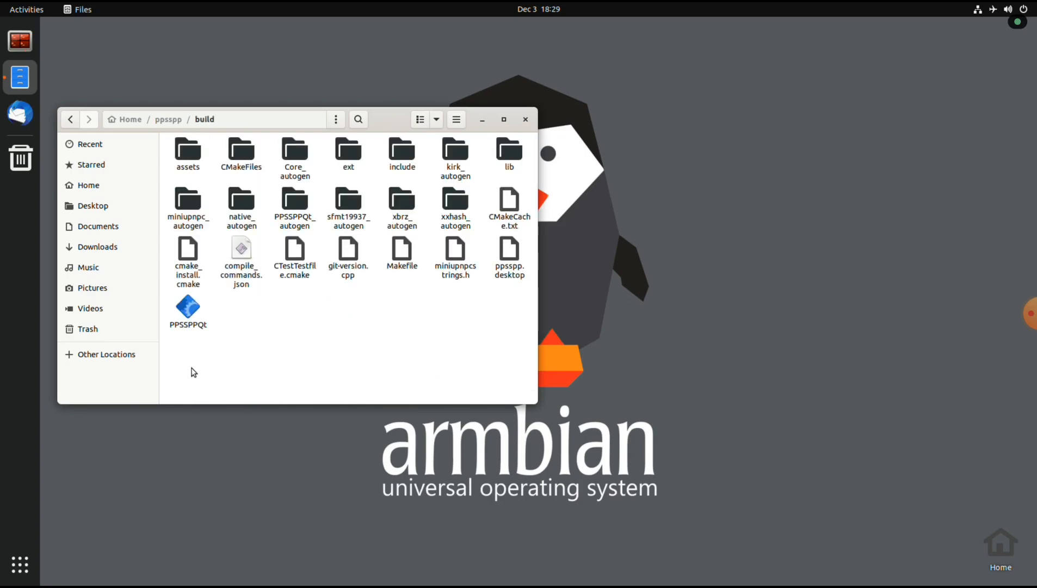
pyautogui.rightClick(188, 308)
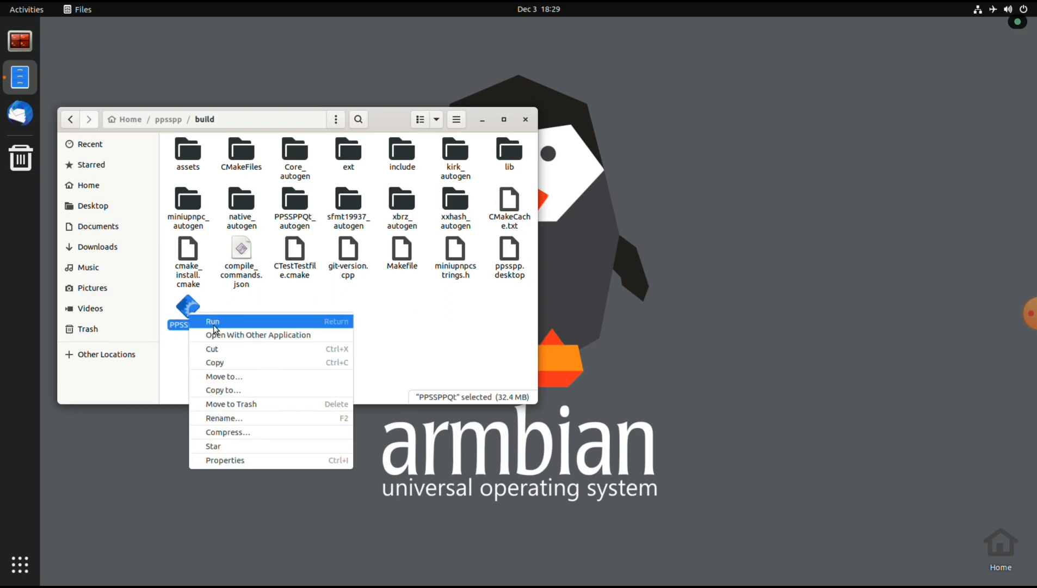
pyautogui.click(212, 321)
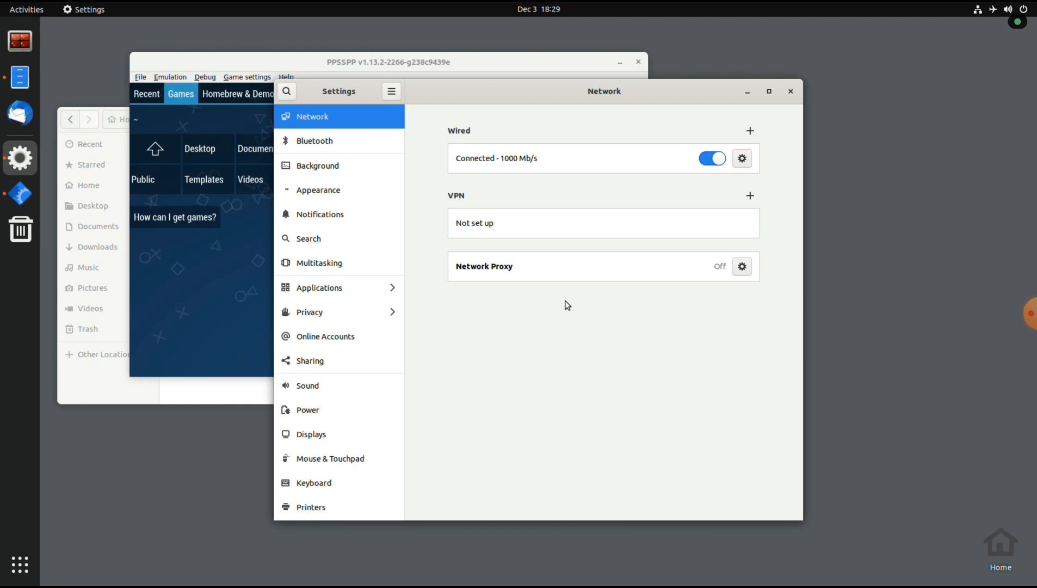
# - In Settings > Sound, choose Analog Output - Built-in Audio as the output device
pyautogui.click(306, 385)
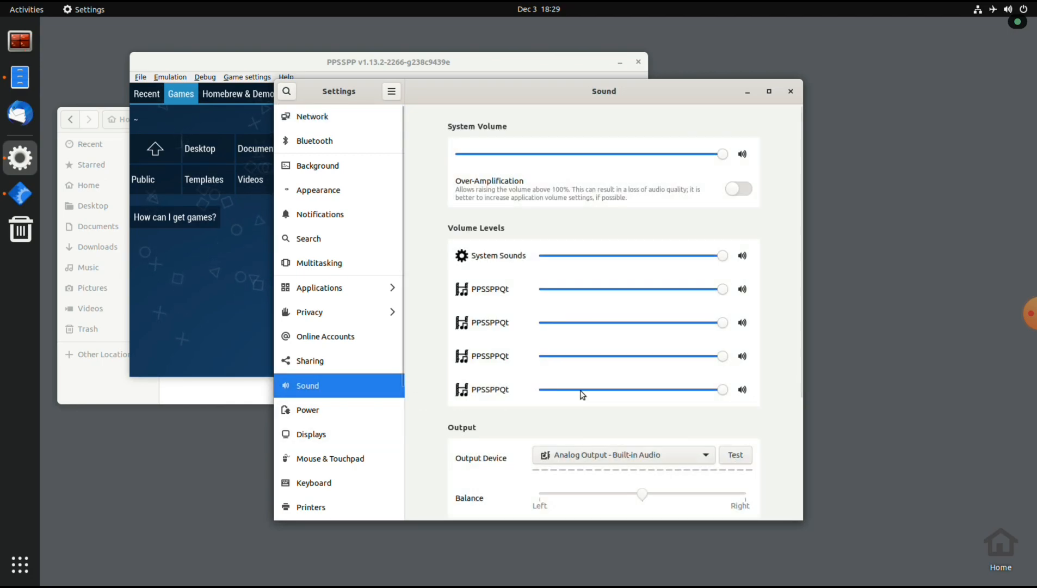
pyautogui.click(621, 454)
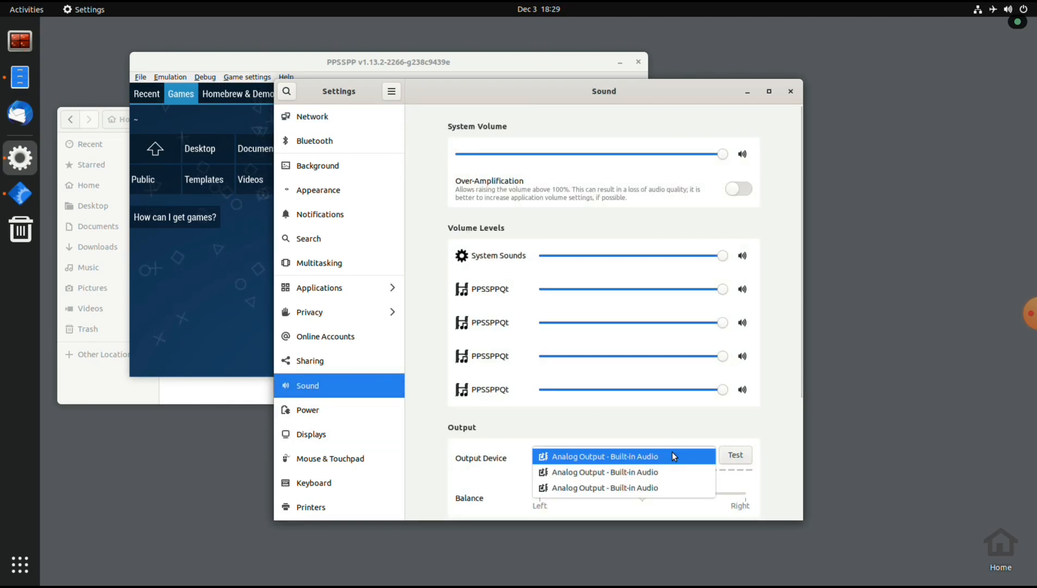
pyautogui.click(602, 455)
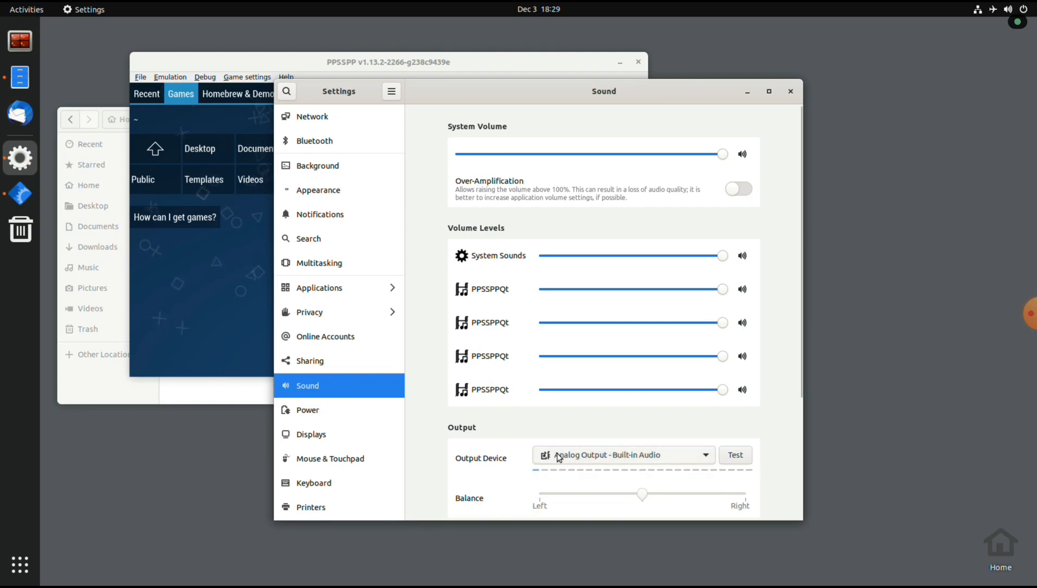
pyautogui.click(622, 455)
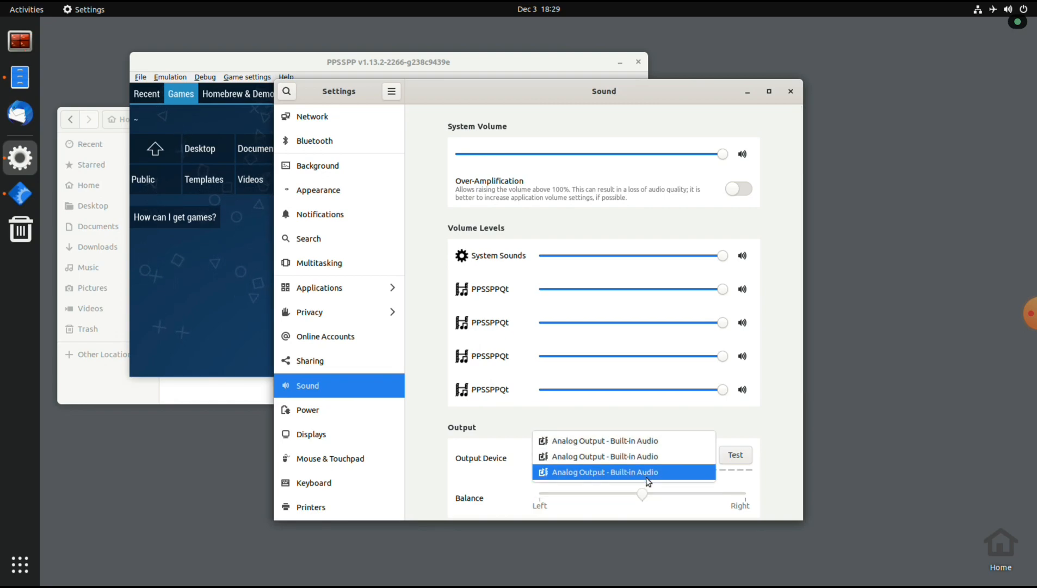
pyautogui.click(622, 472)
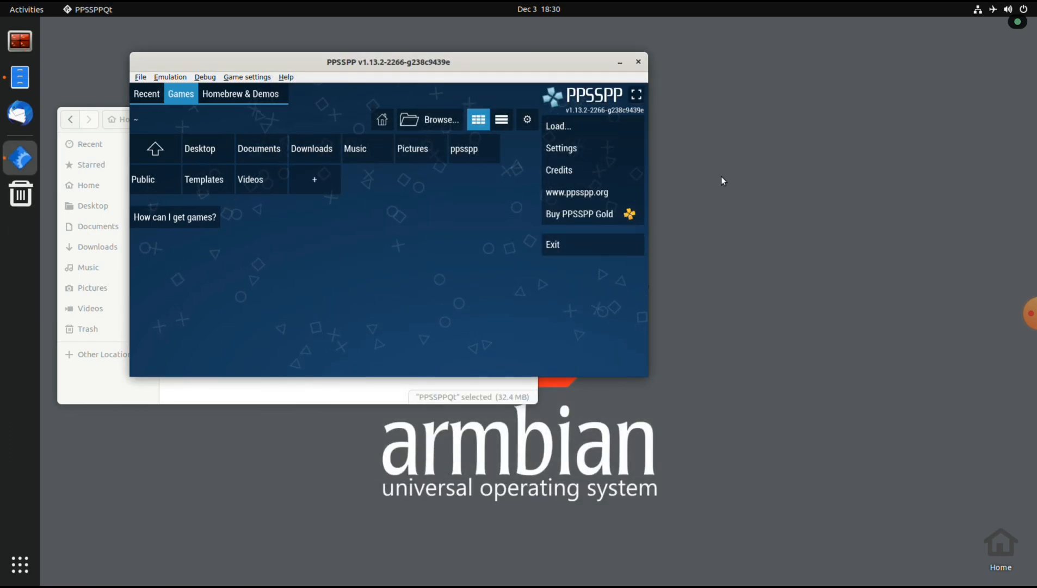
# - Point PPSSPP's game browser to Downloads/psp/God of War and confirm the folder
pyautogui.click(433, 120)
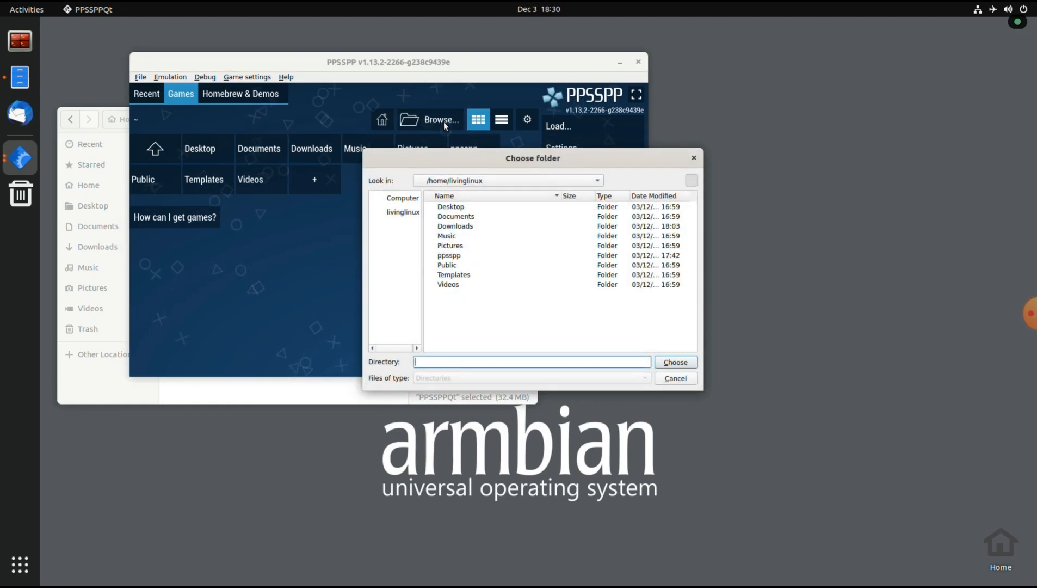
pyautogui.moveTo(471, 276)
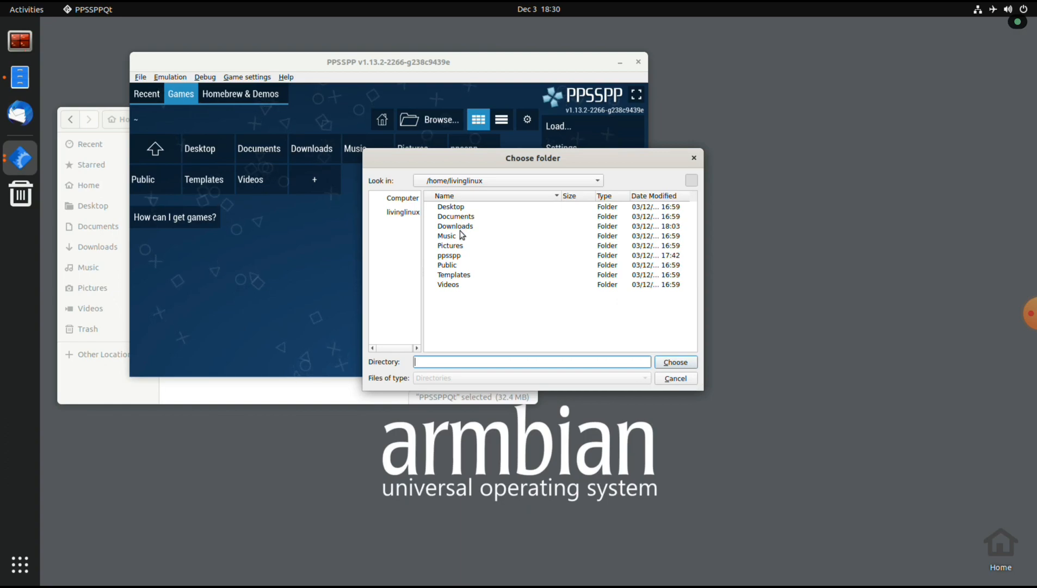
pyautogui.doubleClick(455, 226)
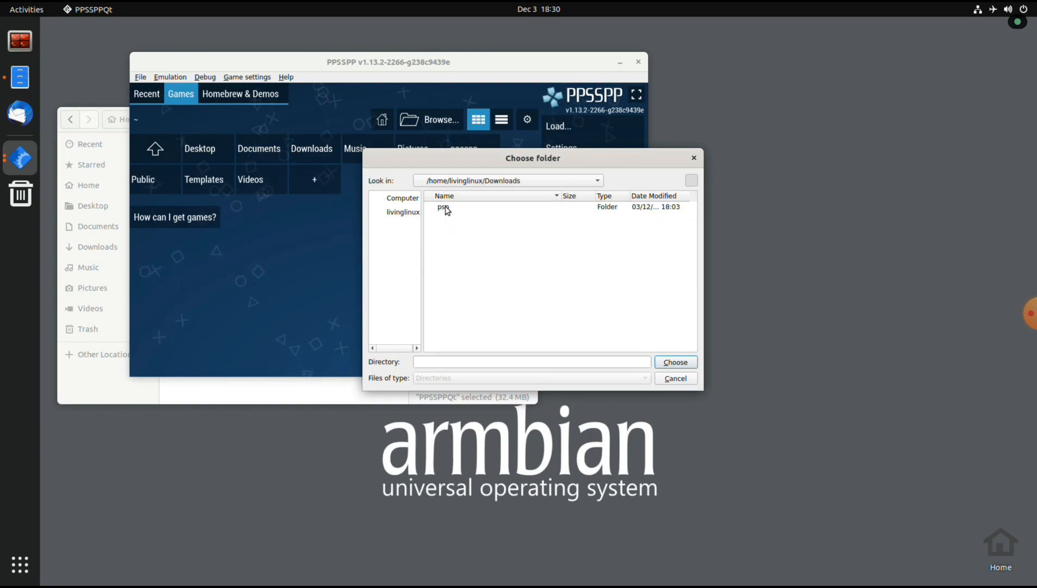
pyautogui.doubleClick(441, 207)
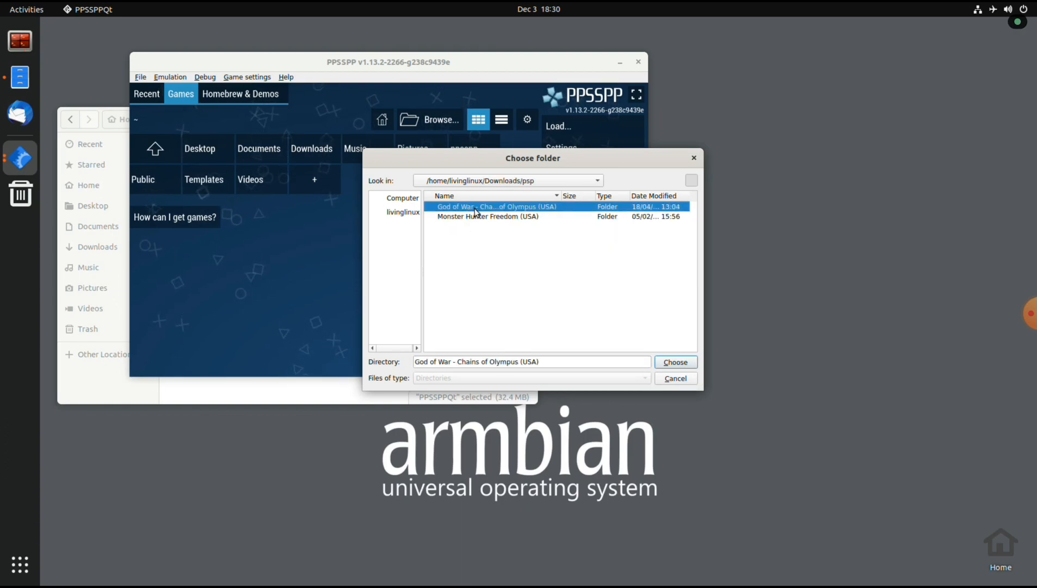
pyautogui.doubleClick(496, 205)
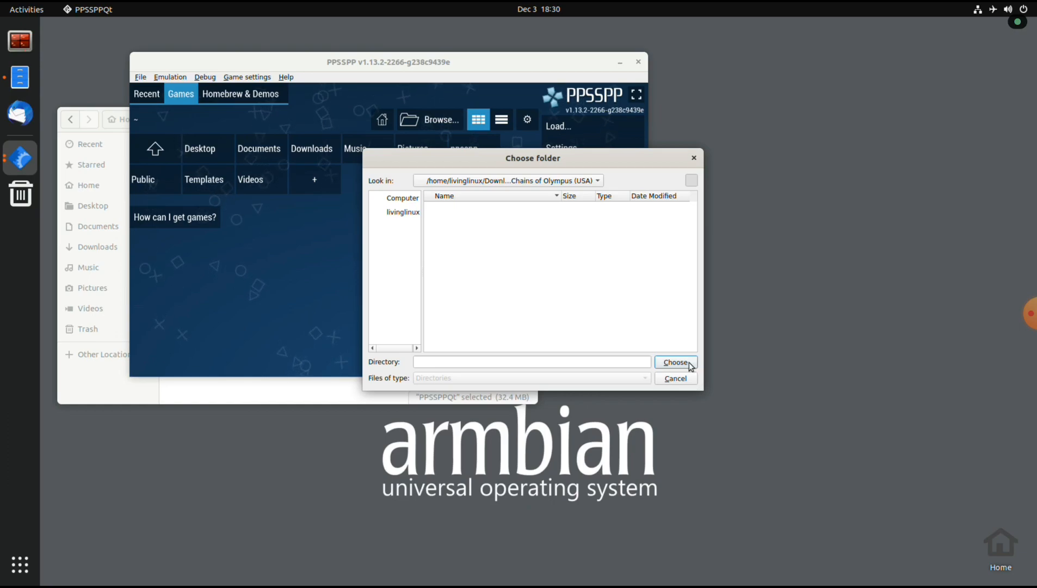
pyautogui.click(675, 362)
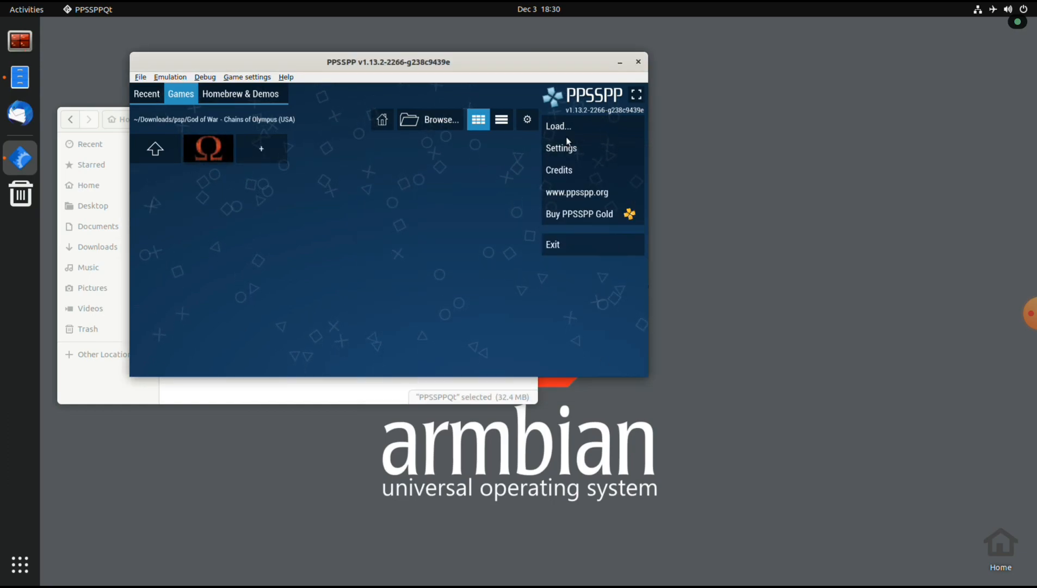
pyautogui.click(561, 148)
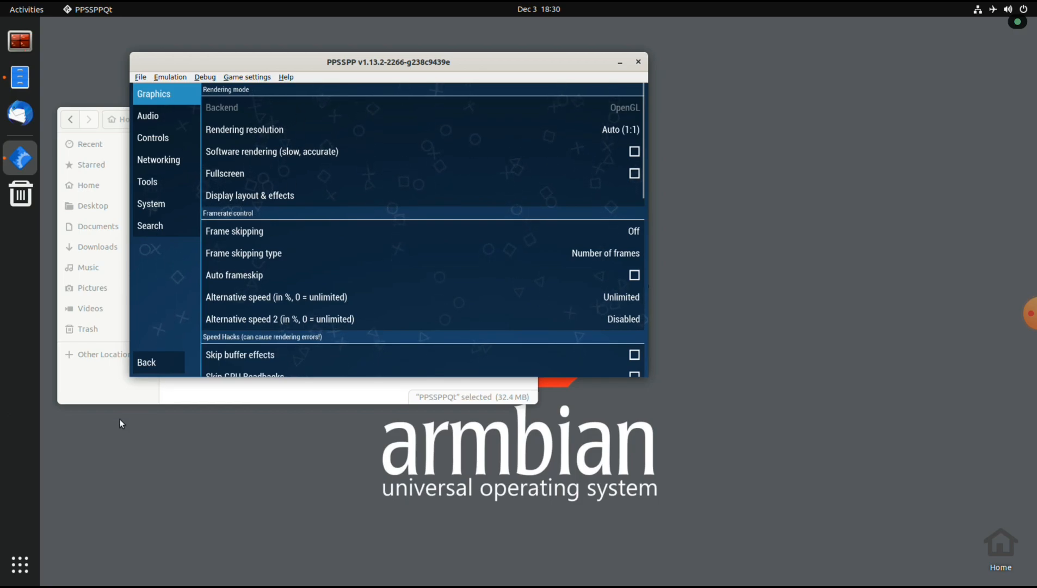
# - Return to the Games list and launch God of War: Chains of Olympus
pyautogui.click(146, 363)
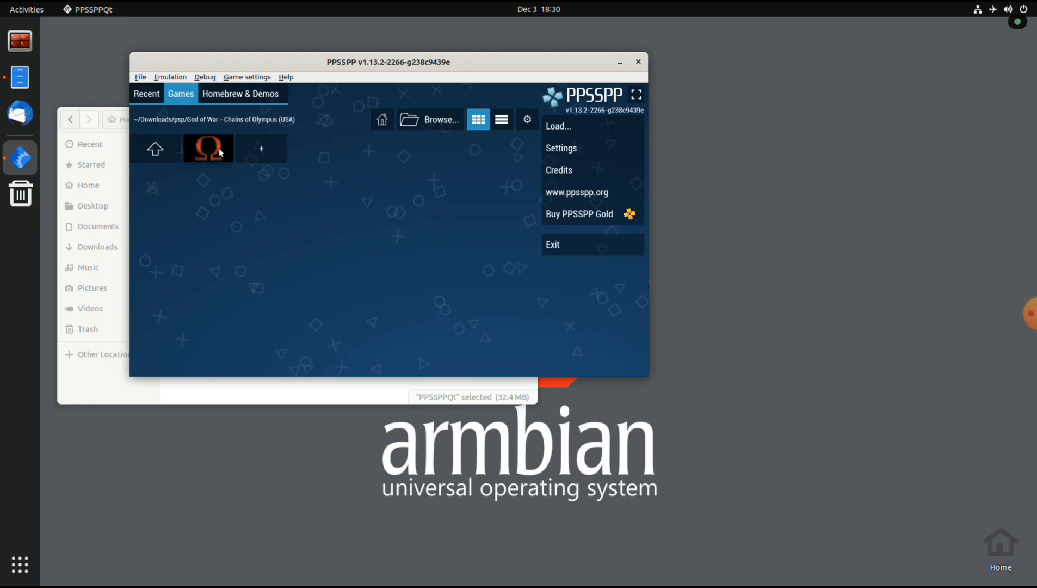
pyautogui.doubleClick(208, 147)
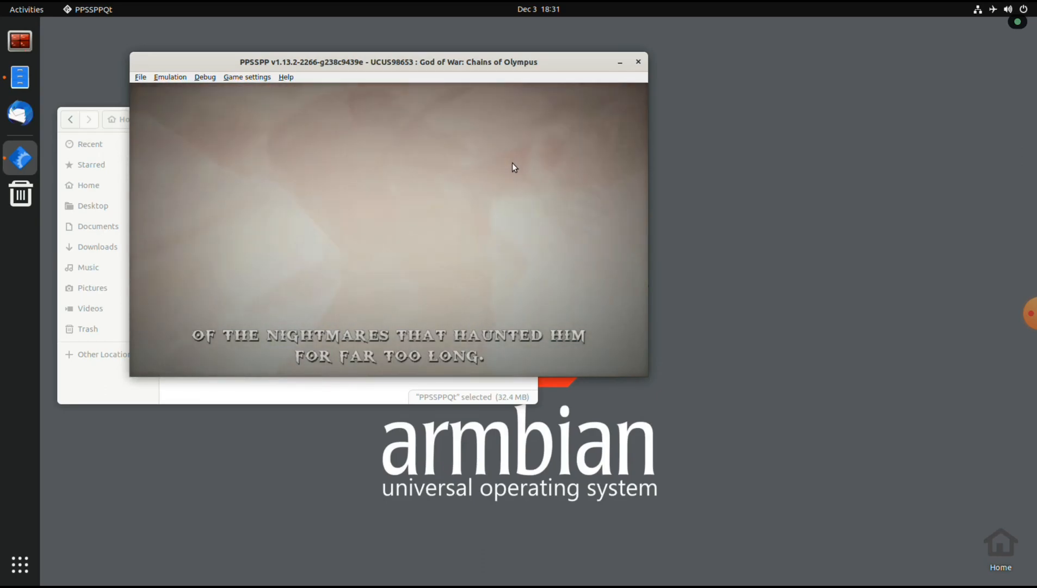
# - Enable the Show FPS counter option under Graphics settings and resume God of War
pyautogui.press('Escape')
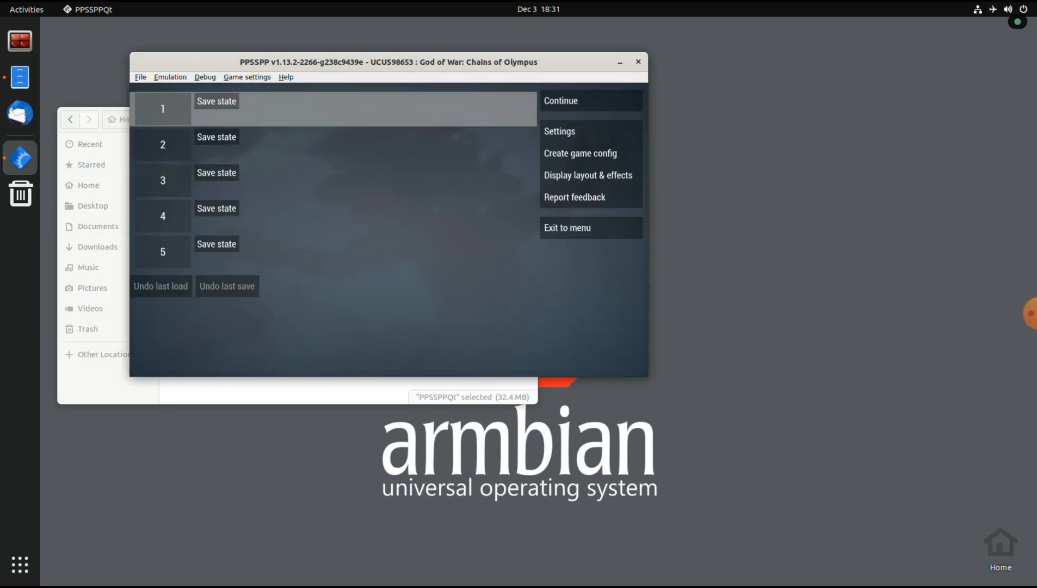
pyautogui.click(560, 130)
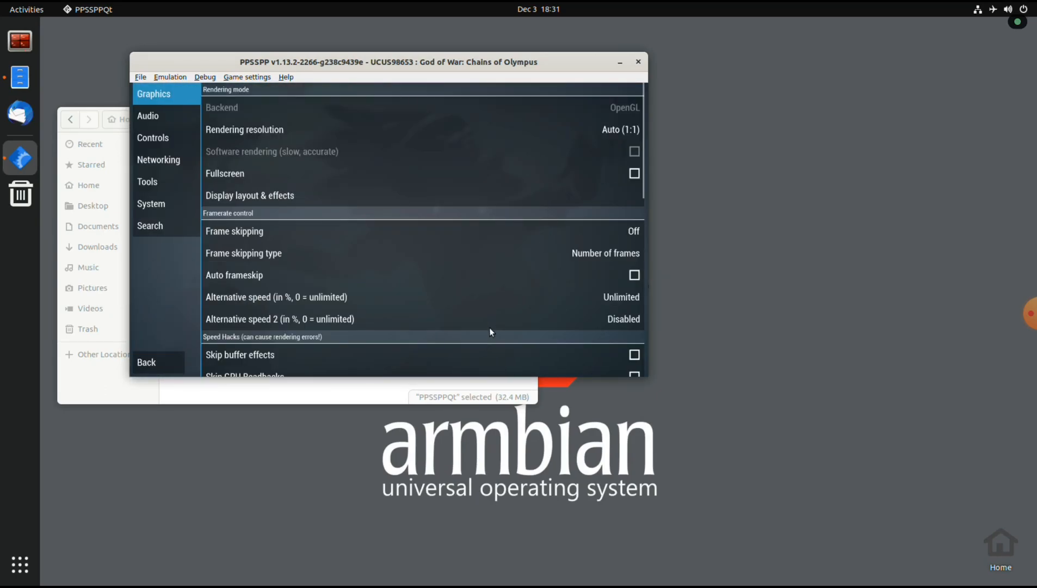
pyautogui.scroll(-3)
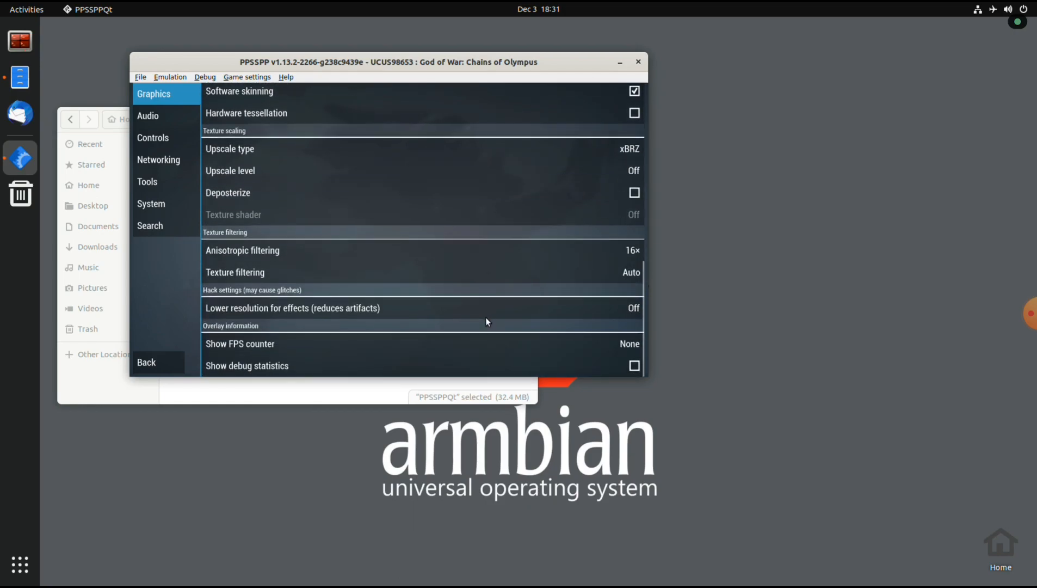
pyautogui.click(239, 344)
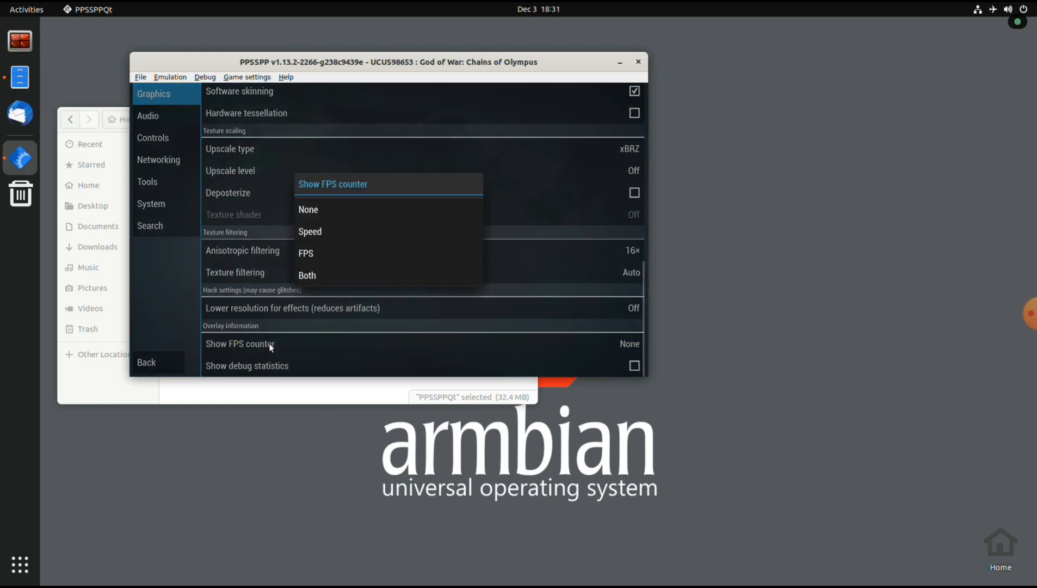
pyautogui.click(305, 253)
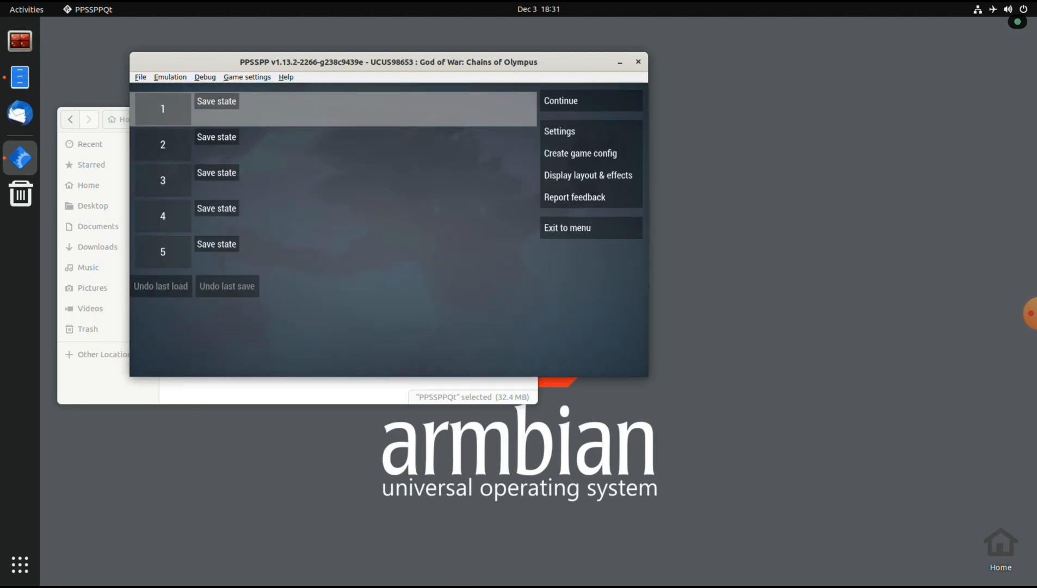
pyautogui.click(560, 100)
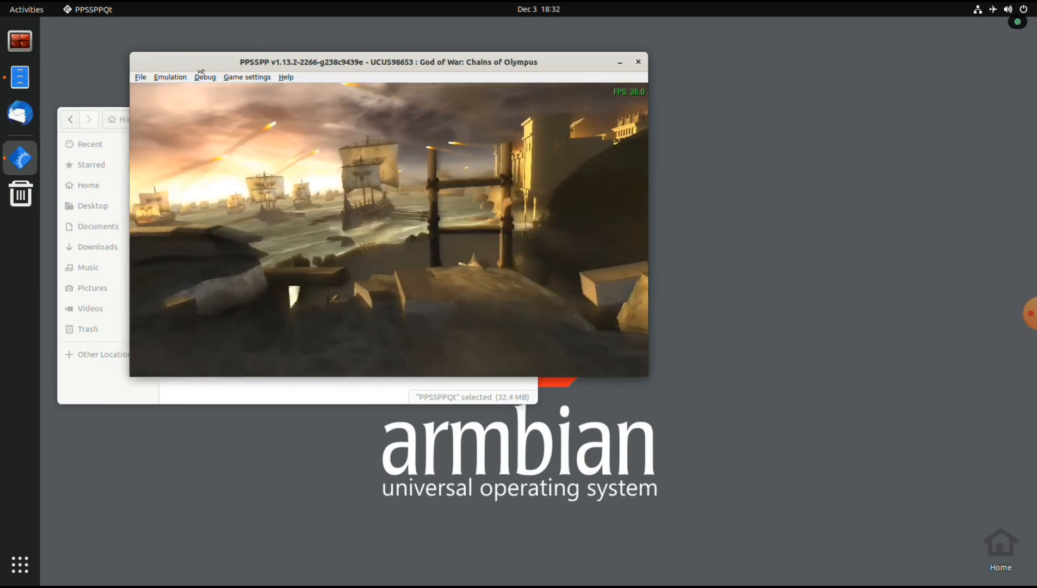
# - Pick a larger Window size multiplier from the Game settings menu
pyautogui.click(247, 77)
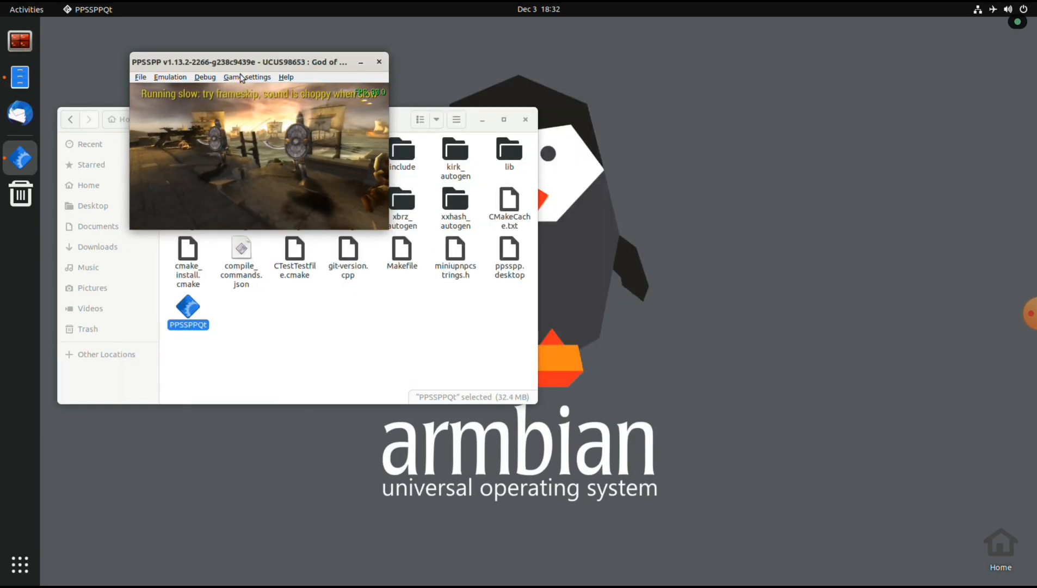
pyautogui.click(248, 77)
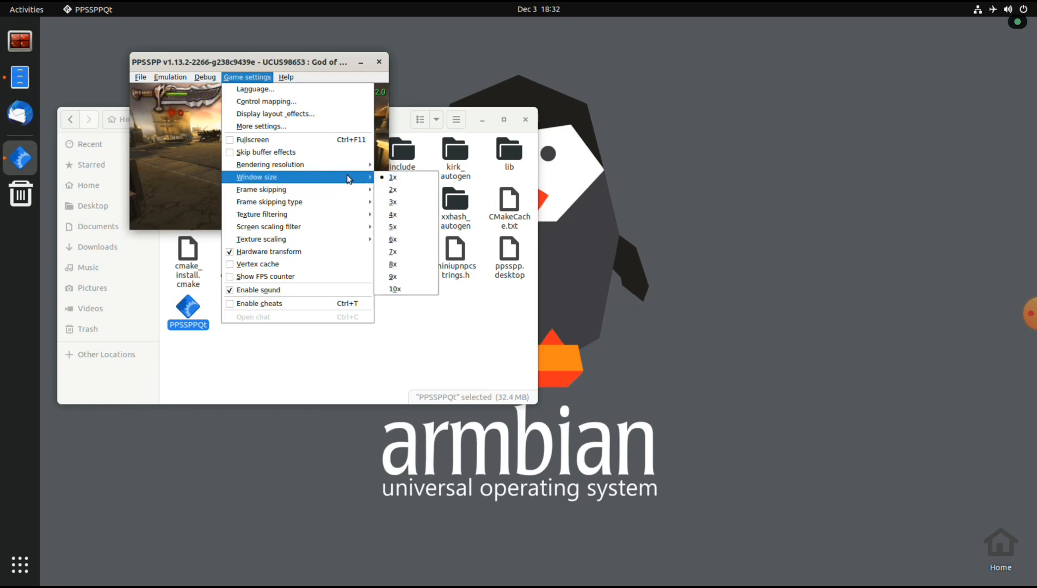
pyautogui.click(392, 176)
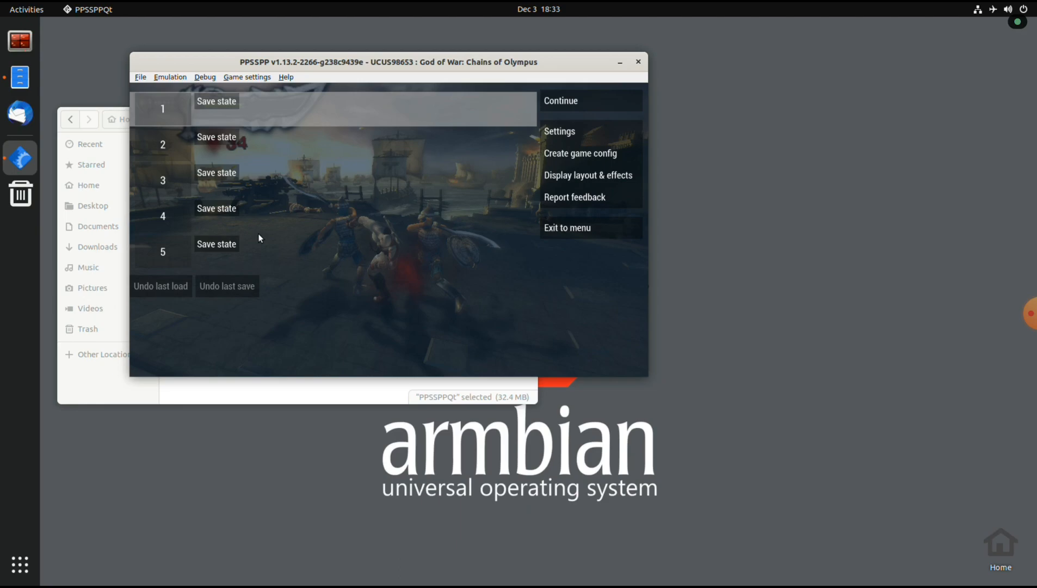
pyautogui.moveTo(492, 267)
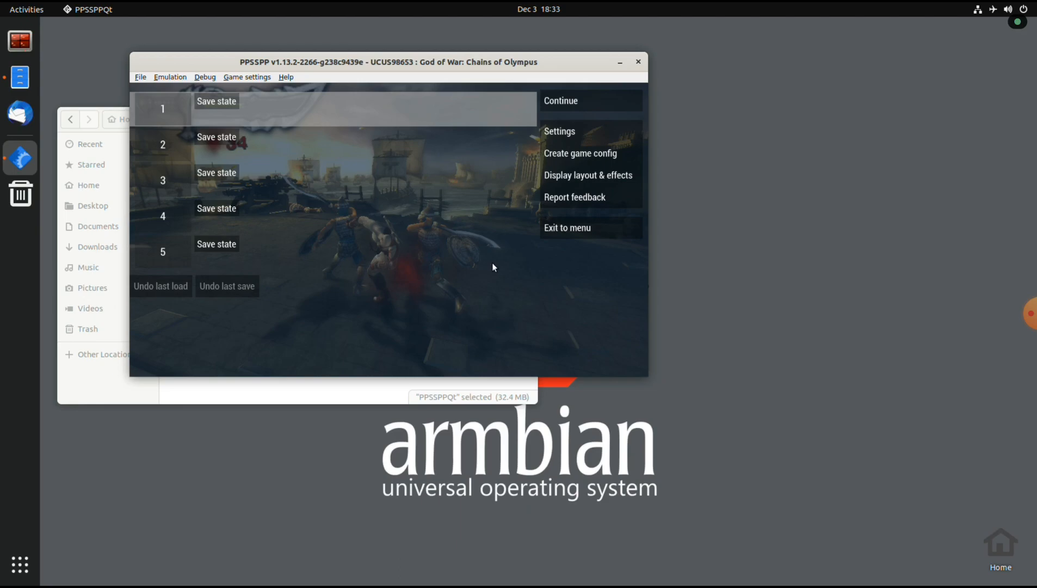